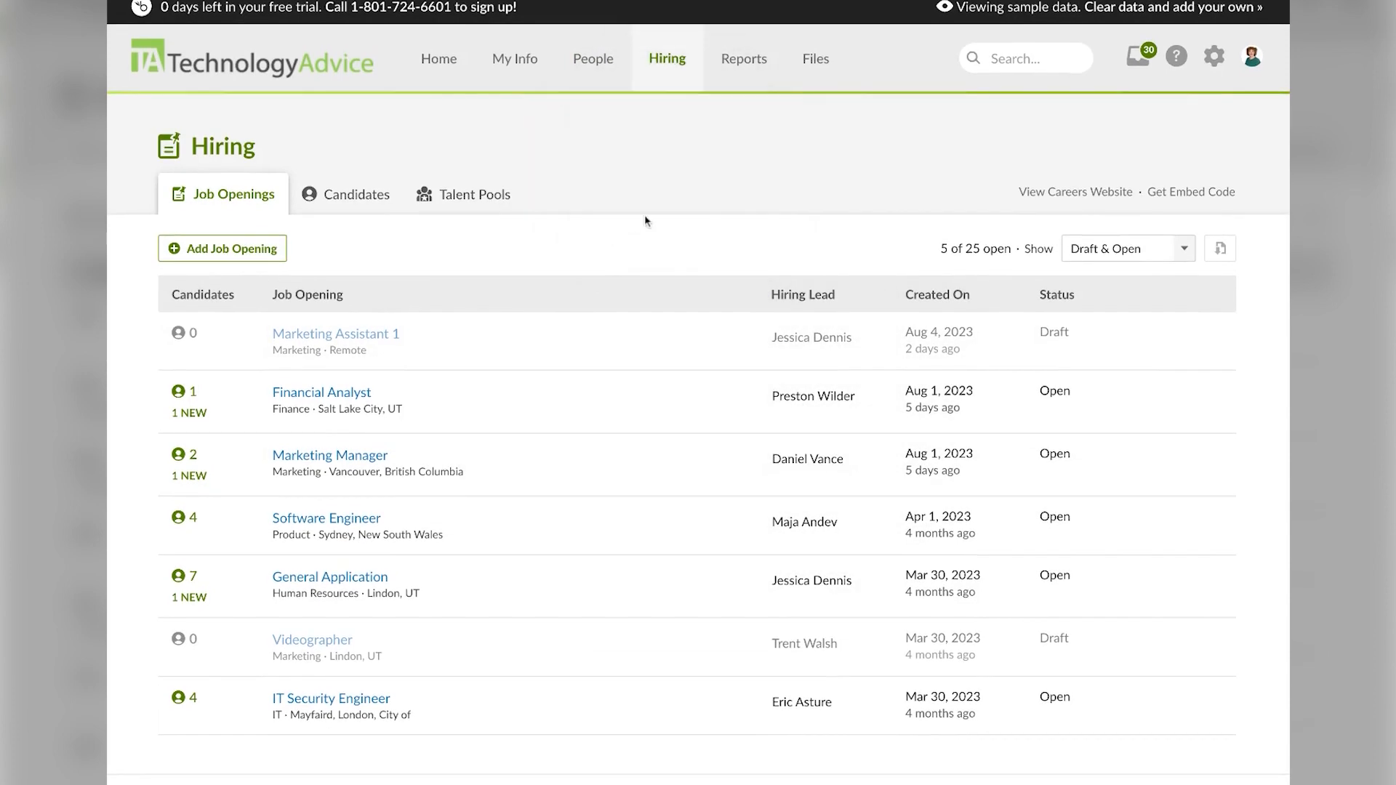
mouse_move(673, 224)
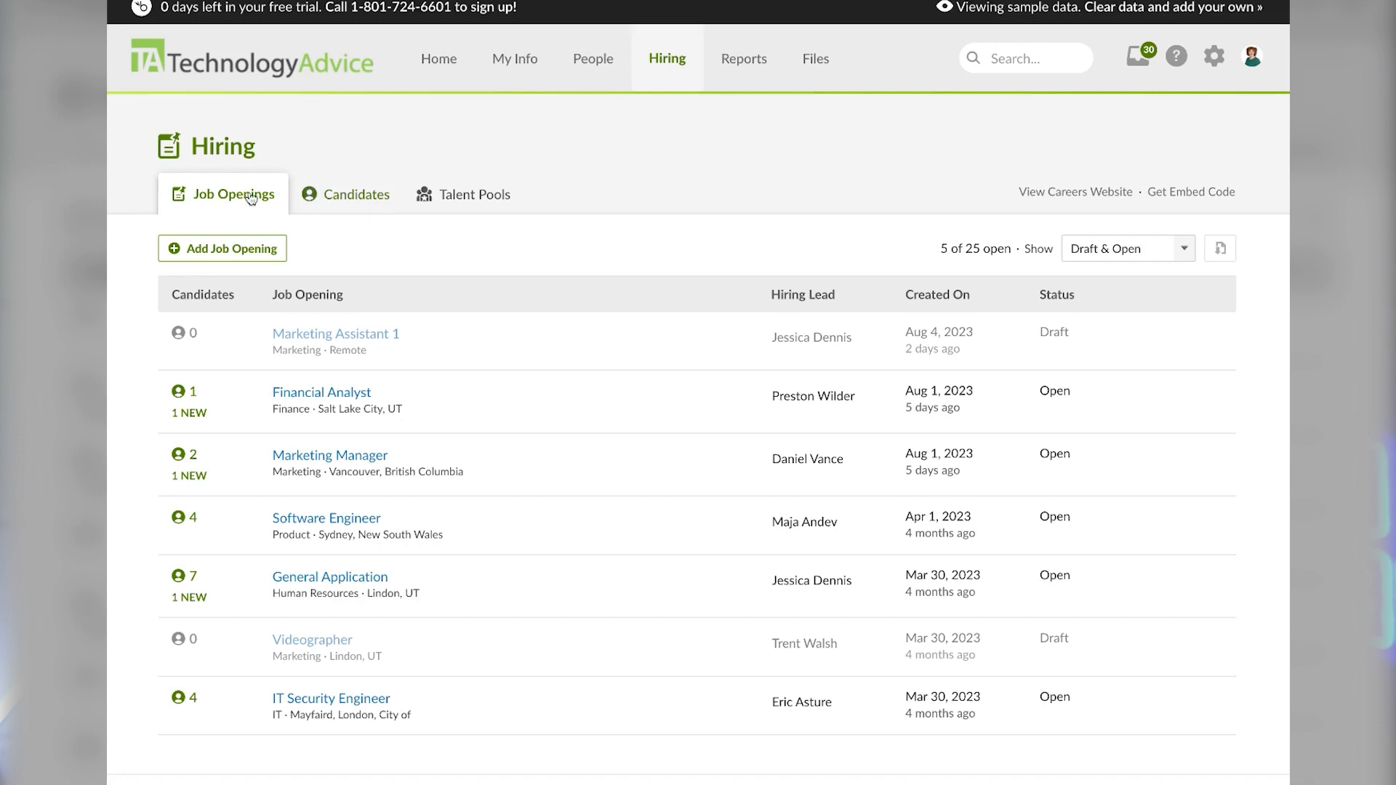
View the Candidates list, then the Talent Pools for Finance, Marketing and Software Engineer.
click(355, 195)
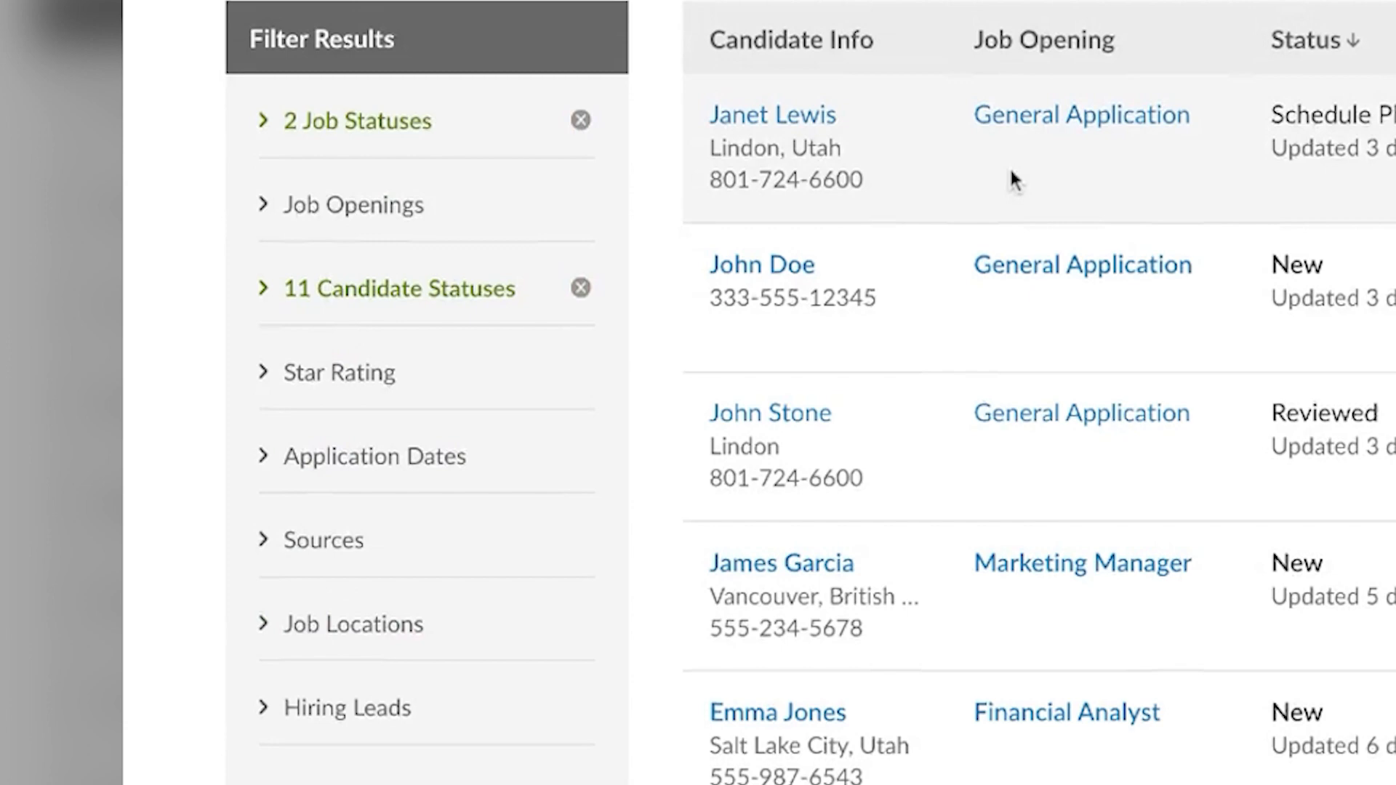
click(465, 195)
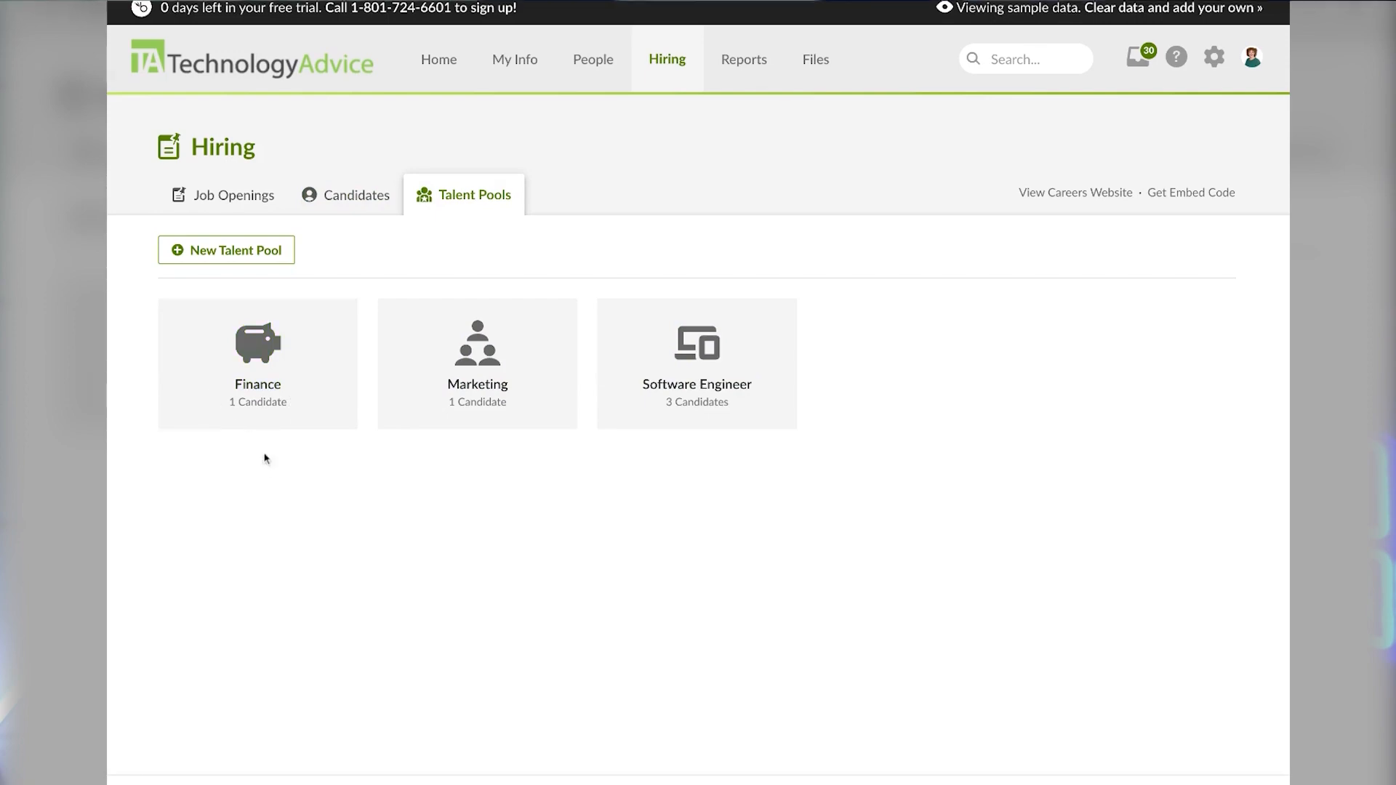
mouse_move(382, 465)
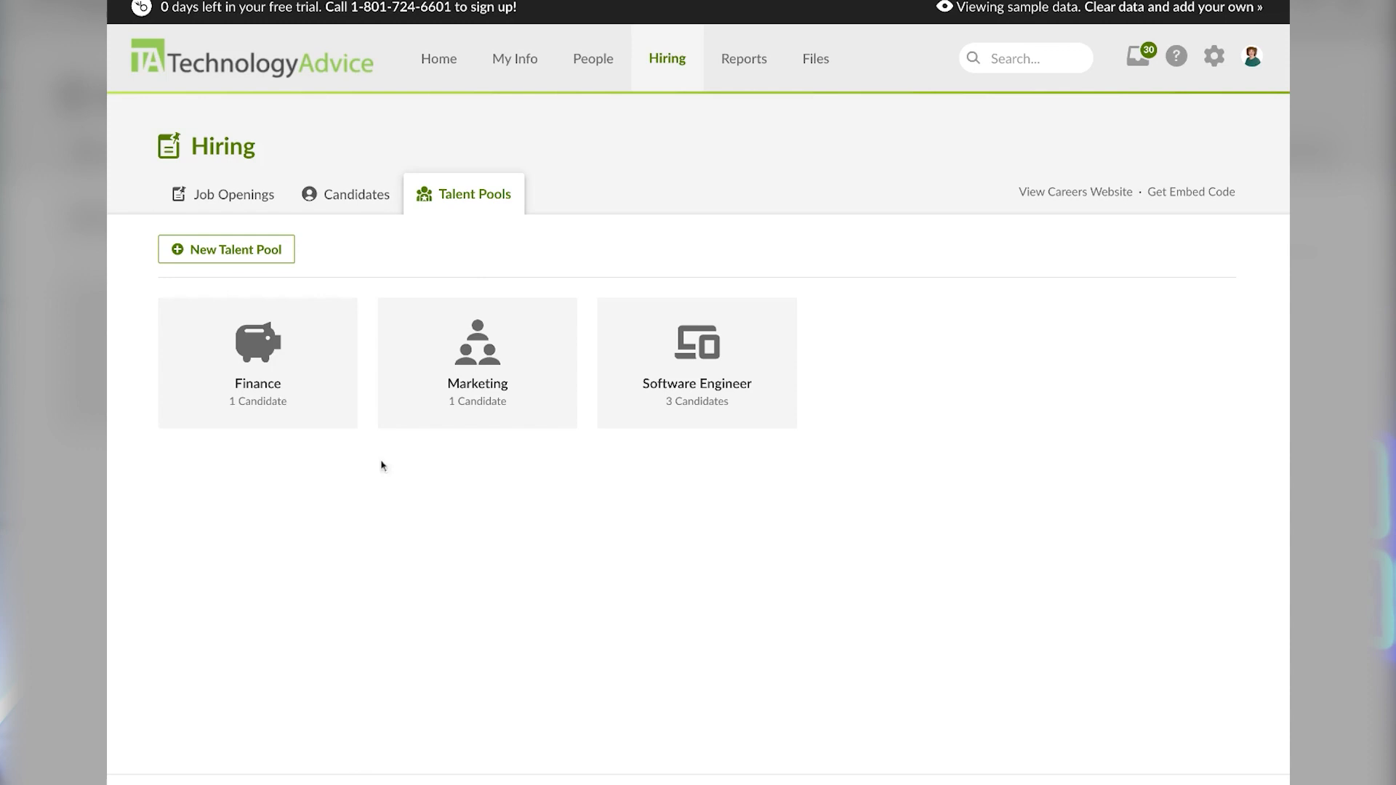
mouse_move(230, 227)
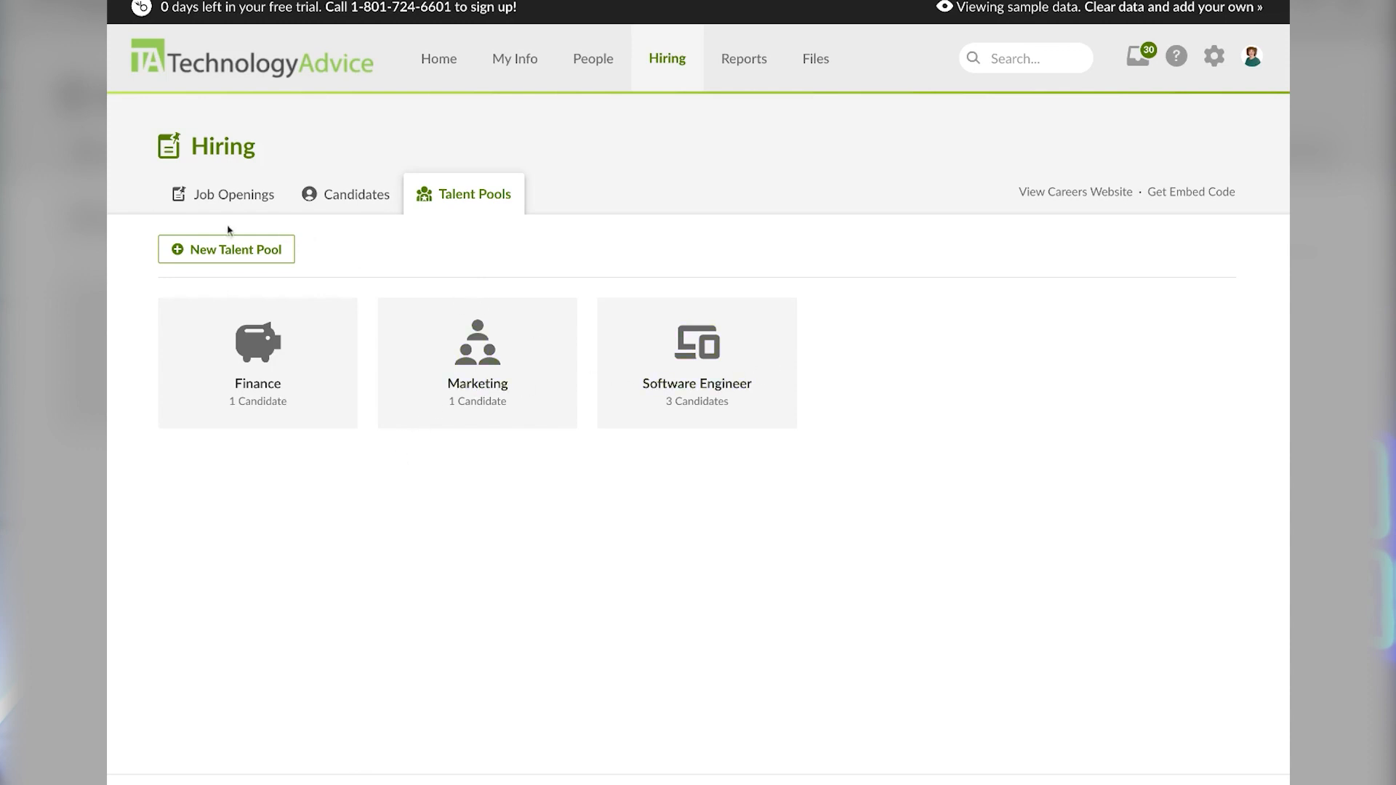
Create a new job opening titled 'Marketing Assistant', leaving Job Status as Draft.
click(233, 194)
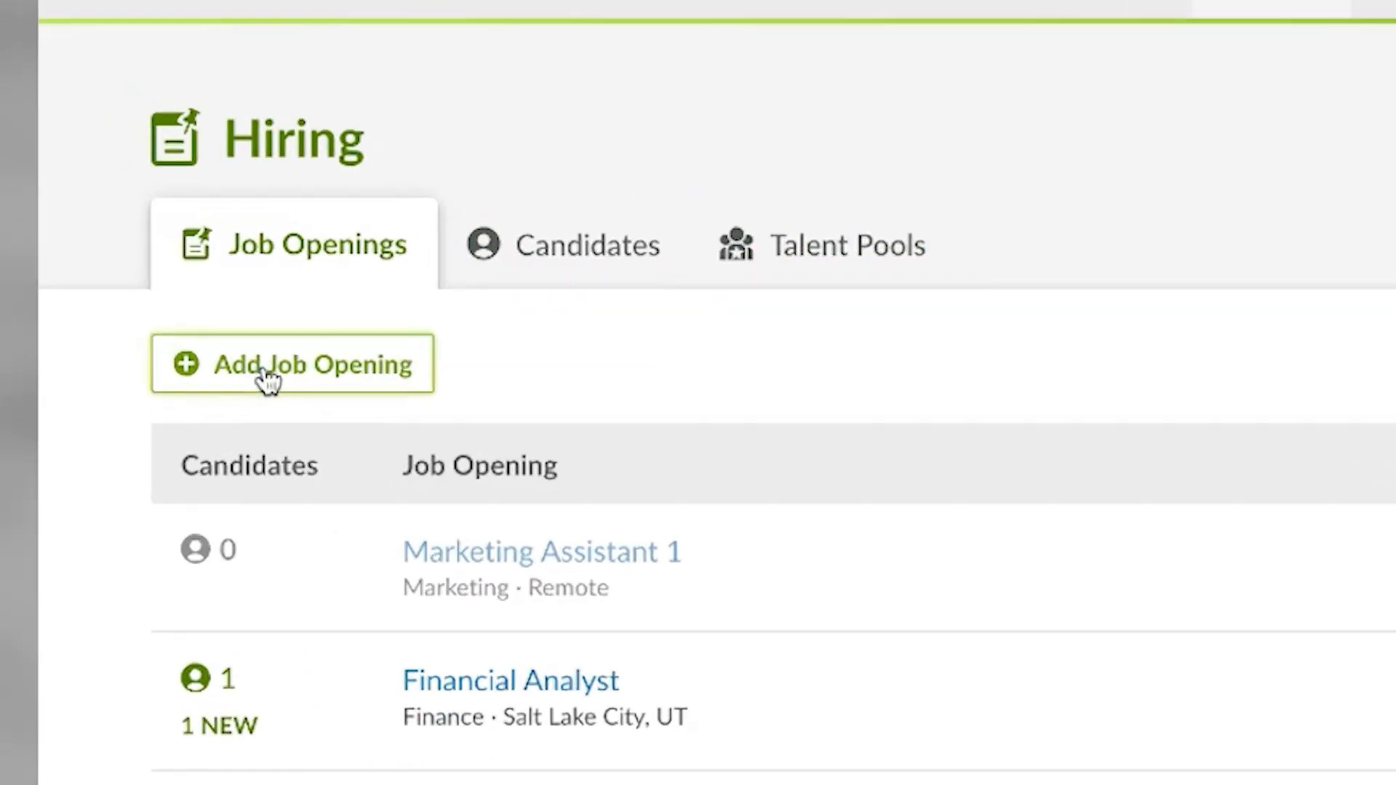
click(271, 365)
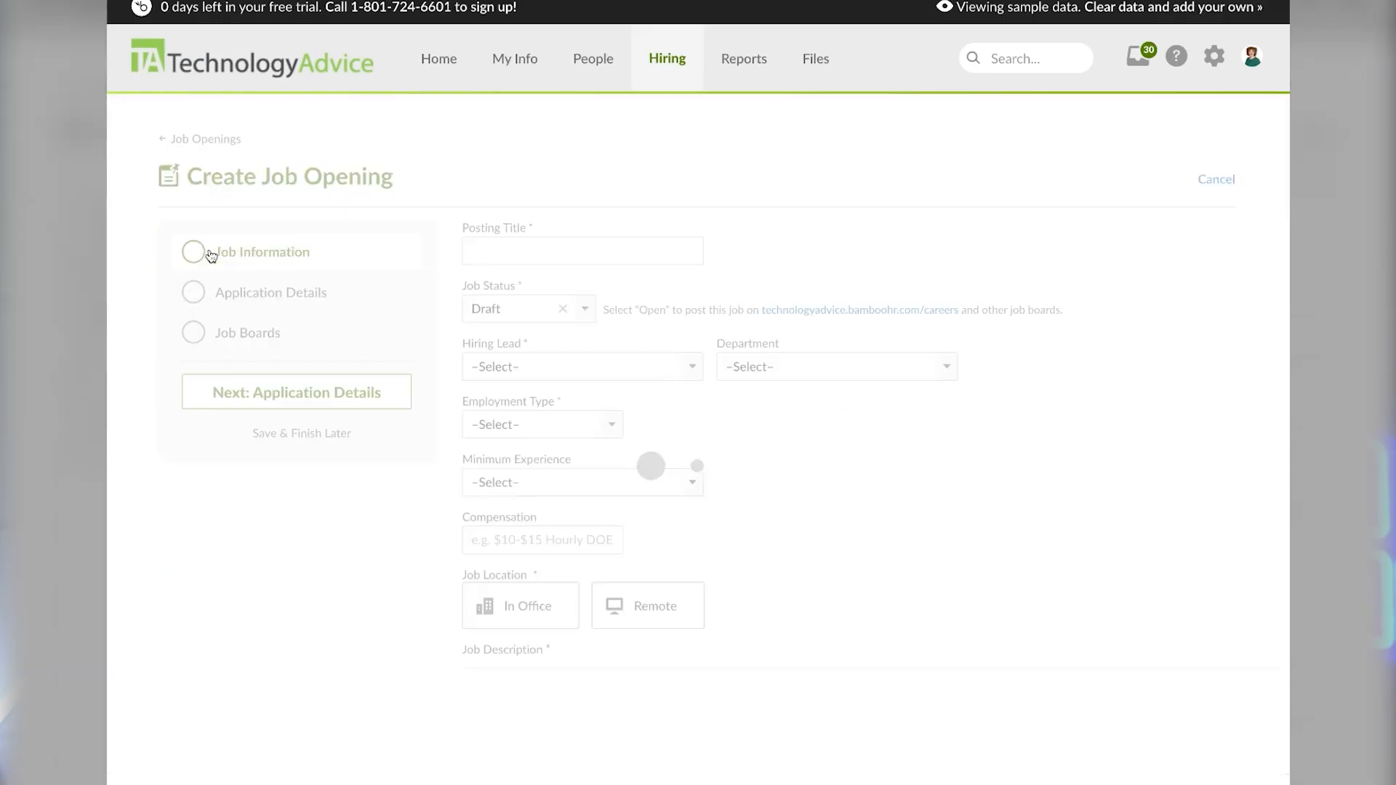
text(Marketi)
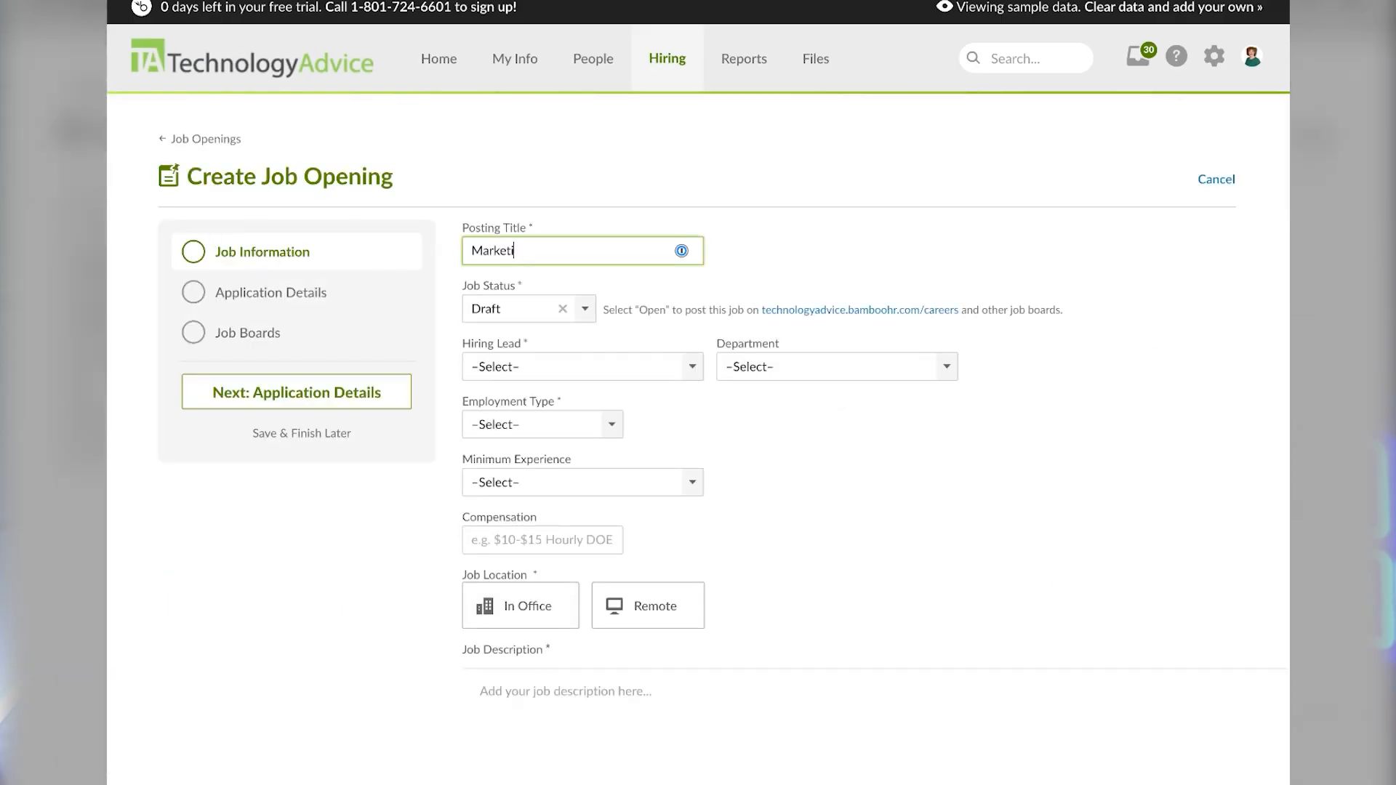
text(Marketing Assistant)
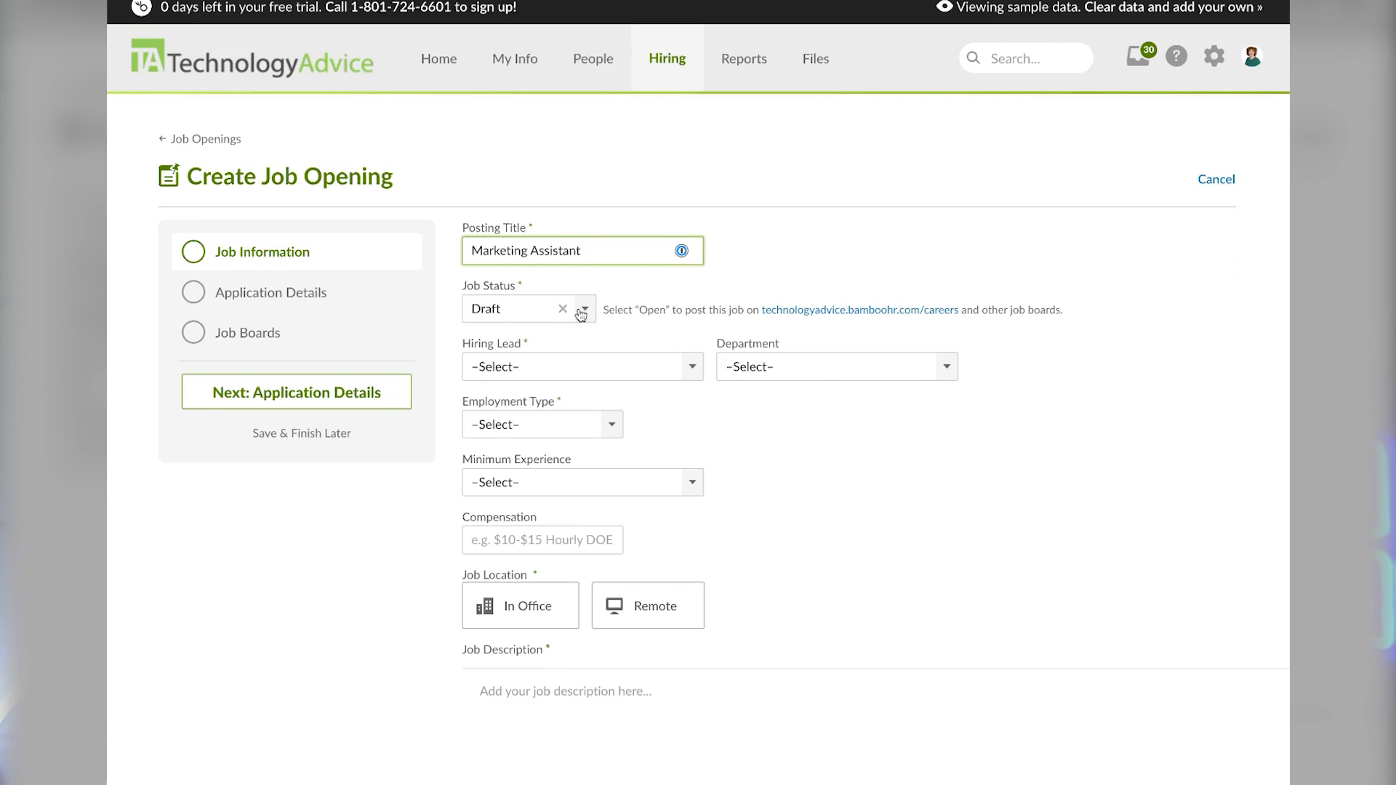
click(582, 309)
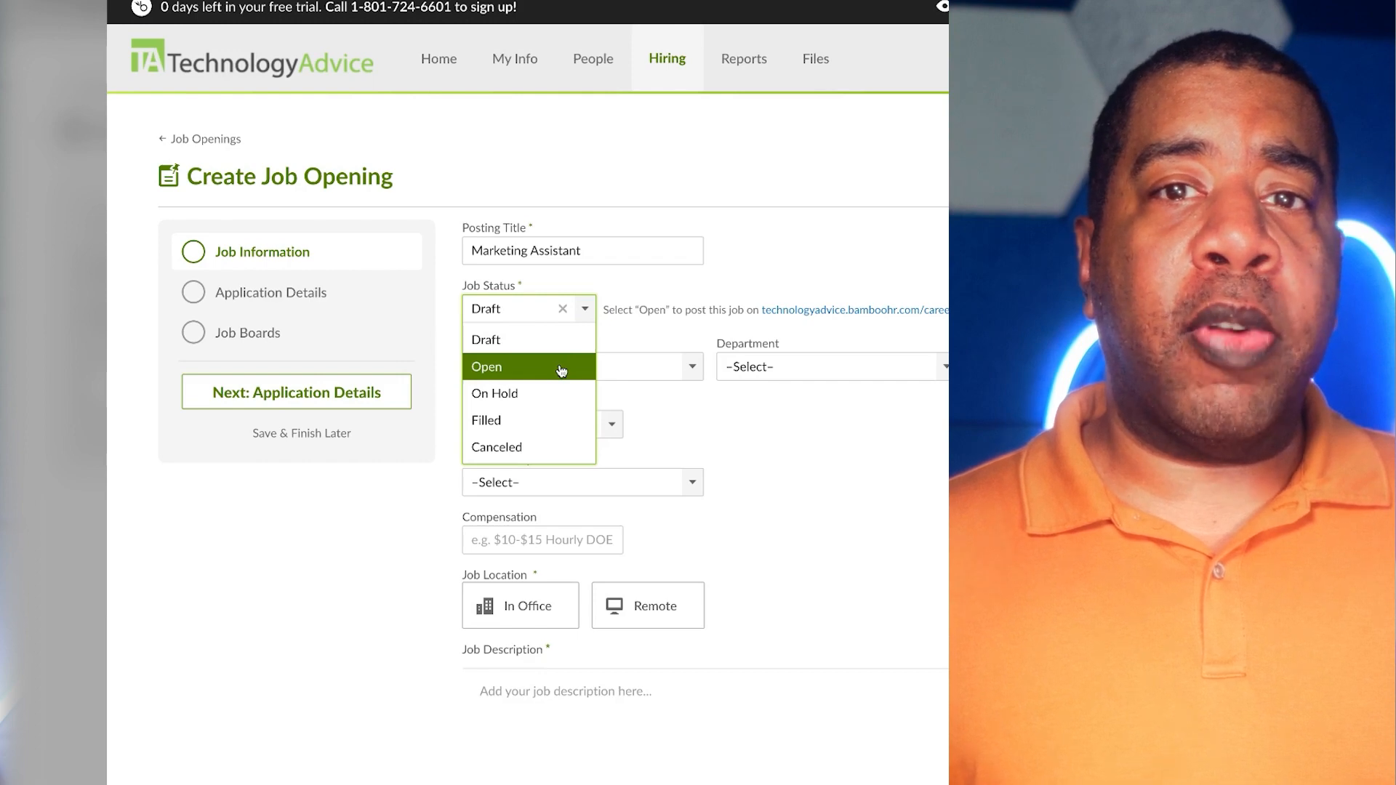
click(582, 367)
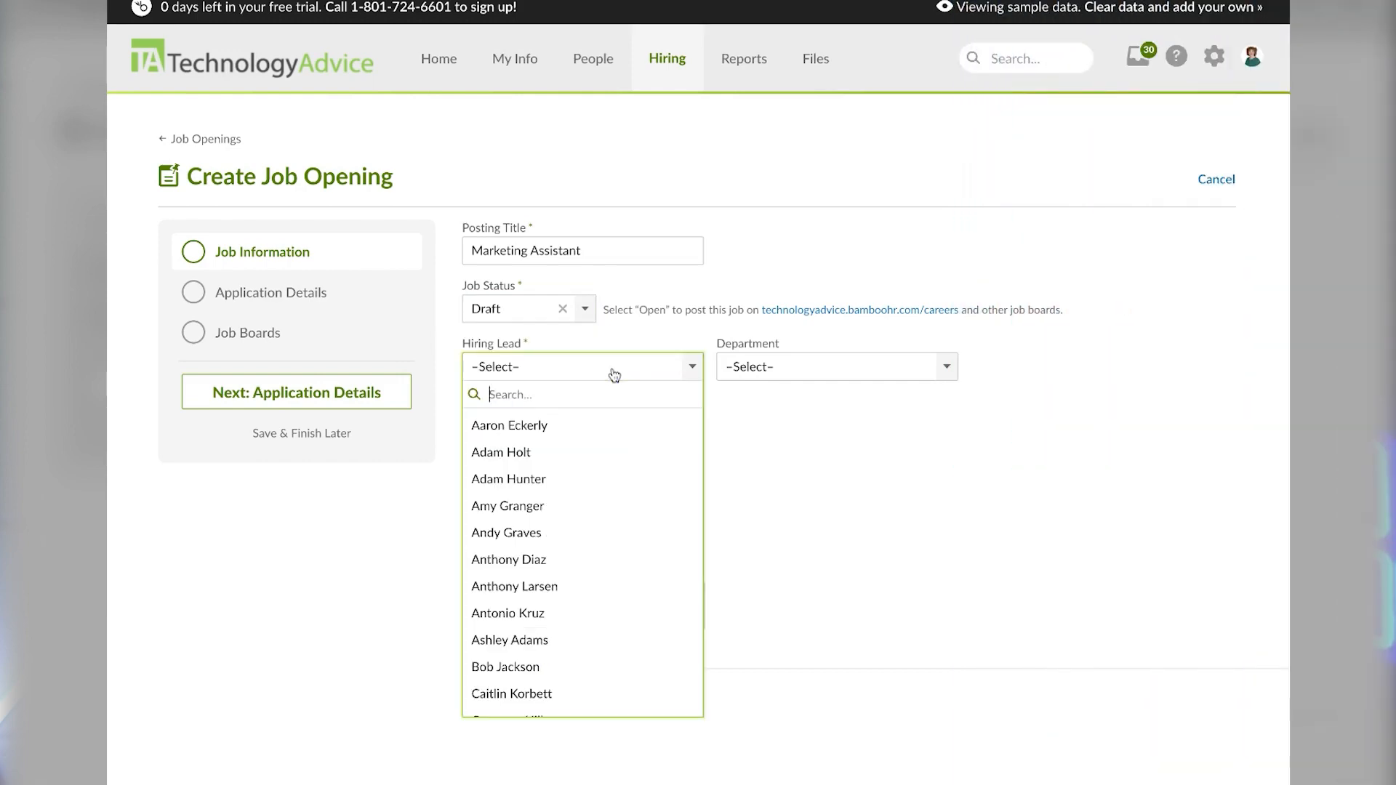
mouse_move(552, 395)
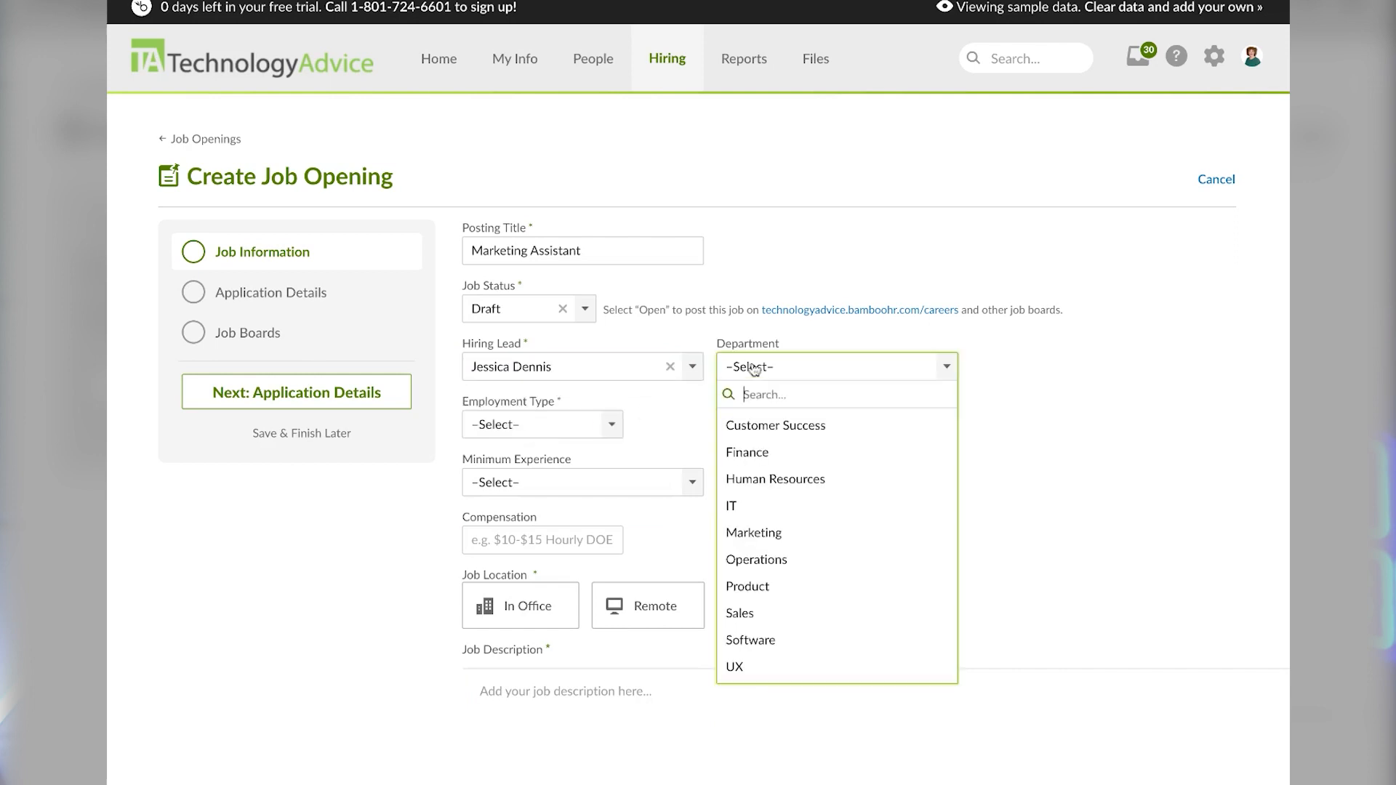
Set the Marketing department, $50,000 compensation and an in-office location.
click(753, 532)
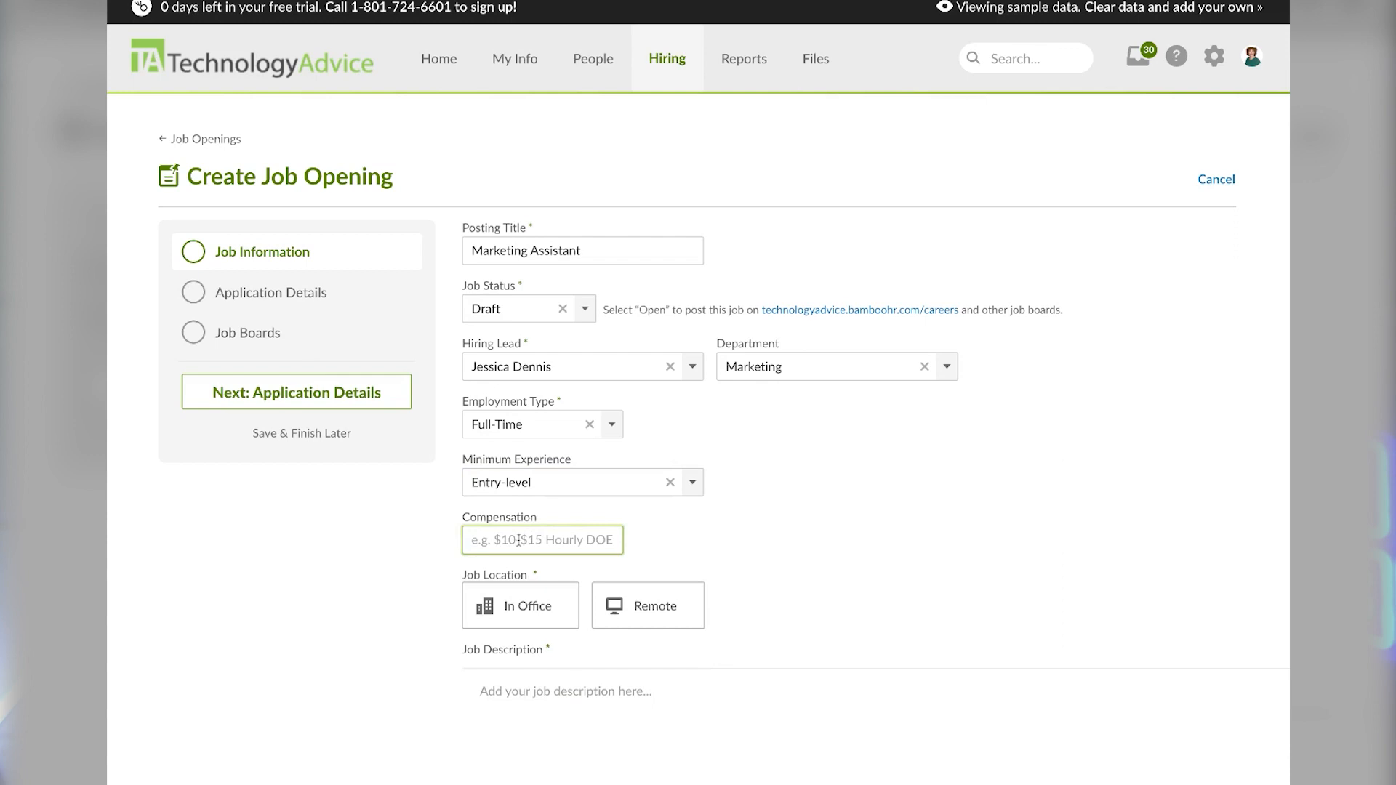
text($50,000)
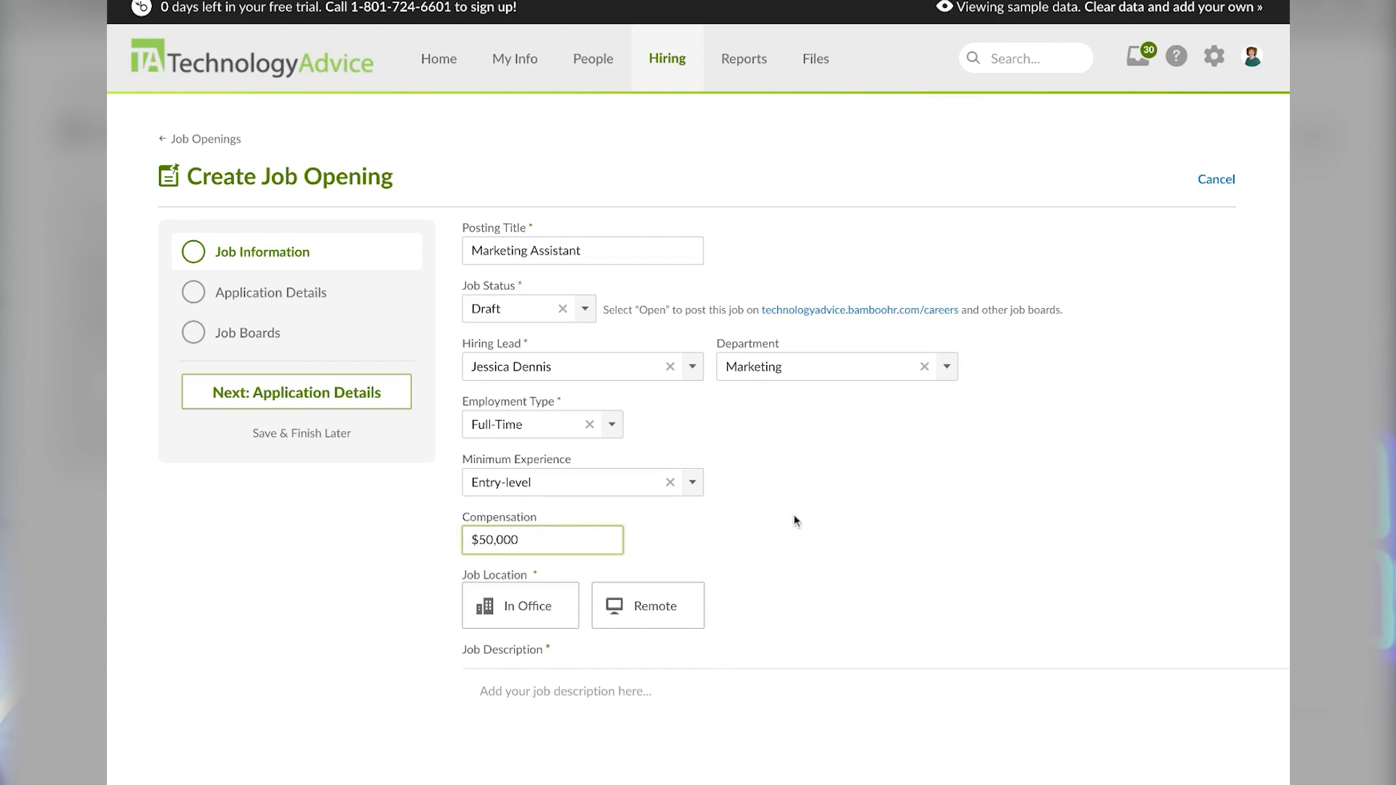
click(520, 605)
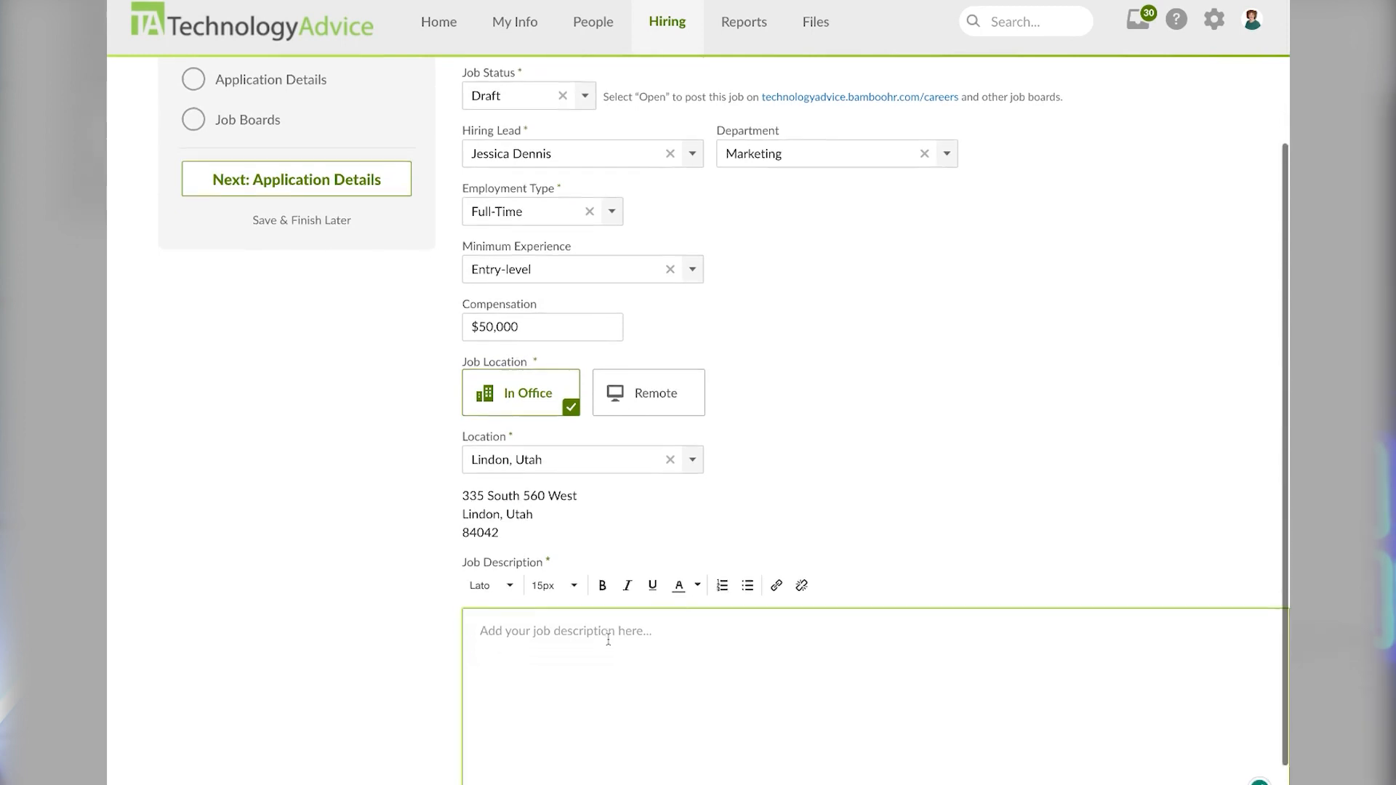
Enter 'Example des' as the start of the job description.
scroll(down, 3)
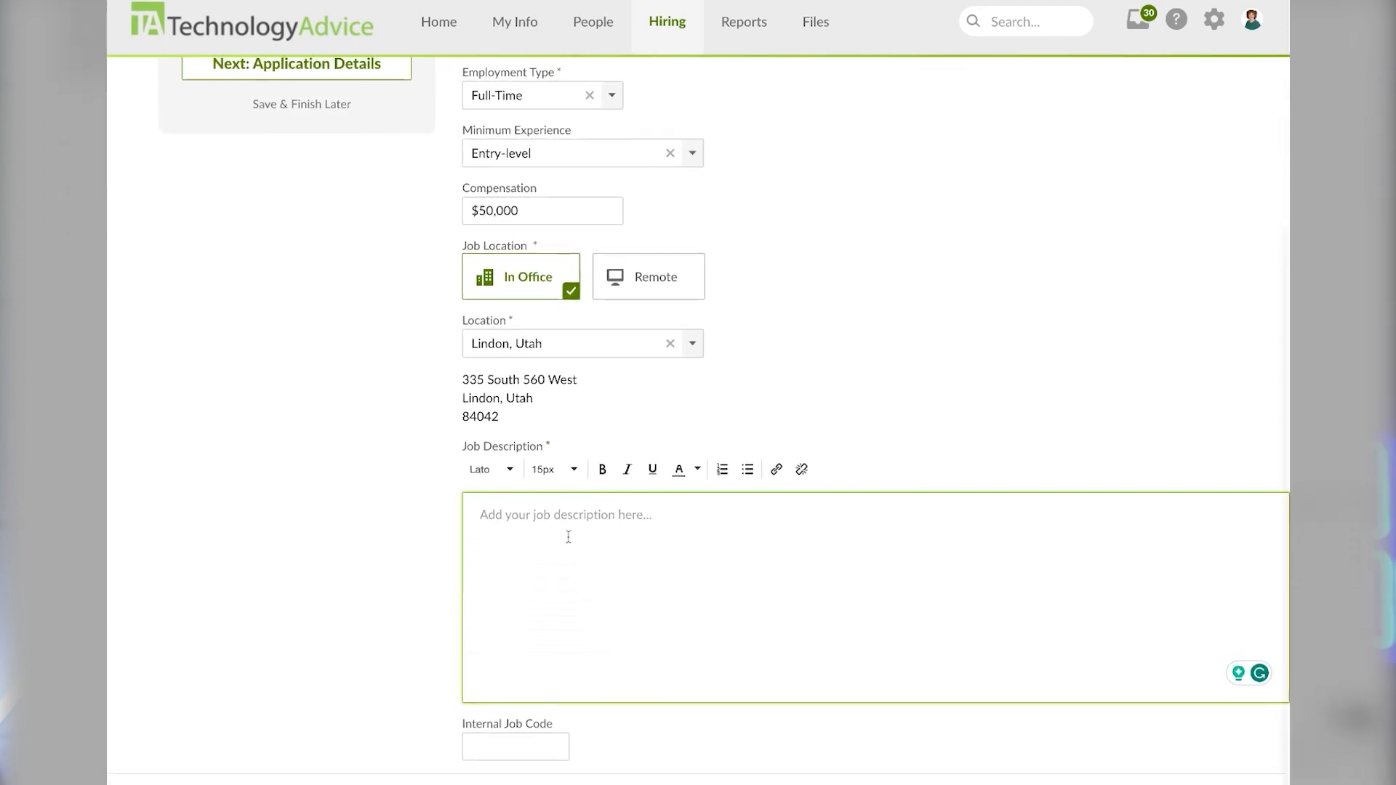
mouse_move(768, 476)
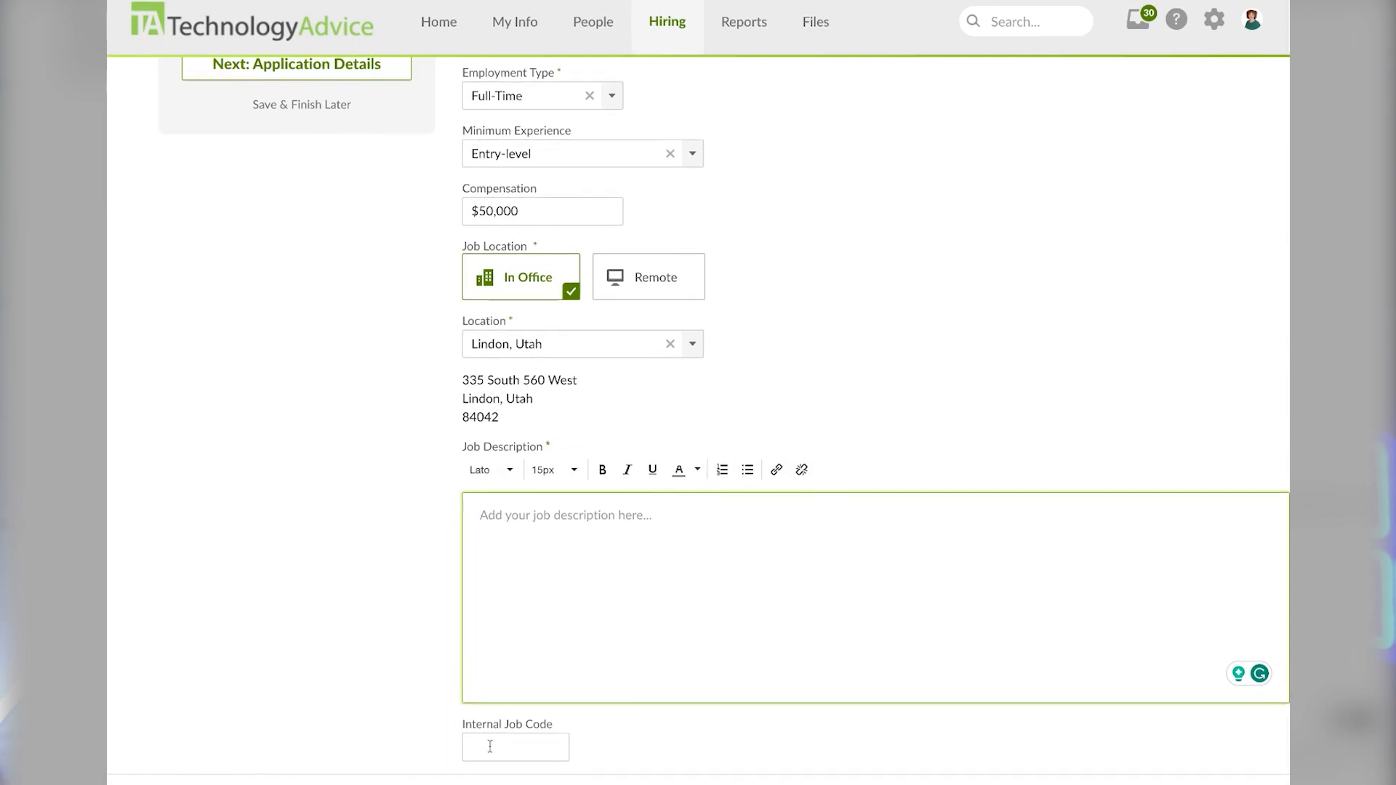
text(Example des)
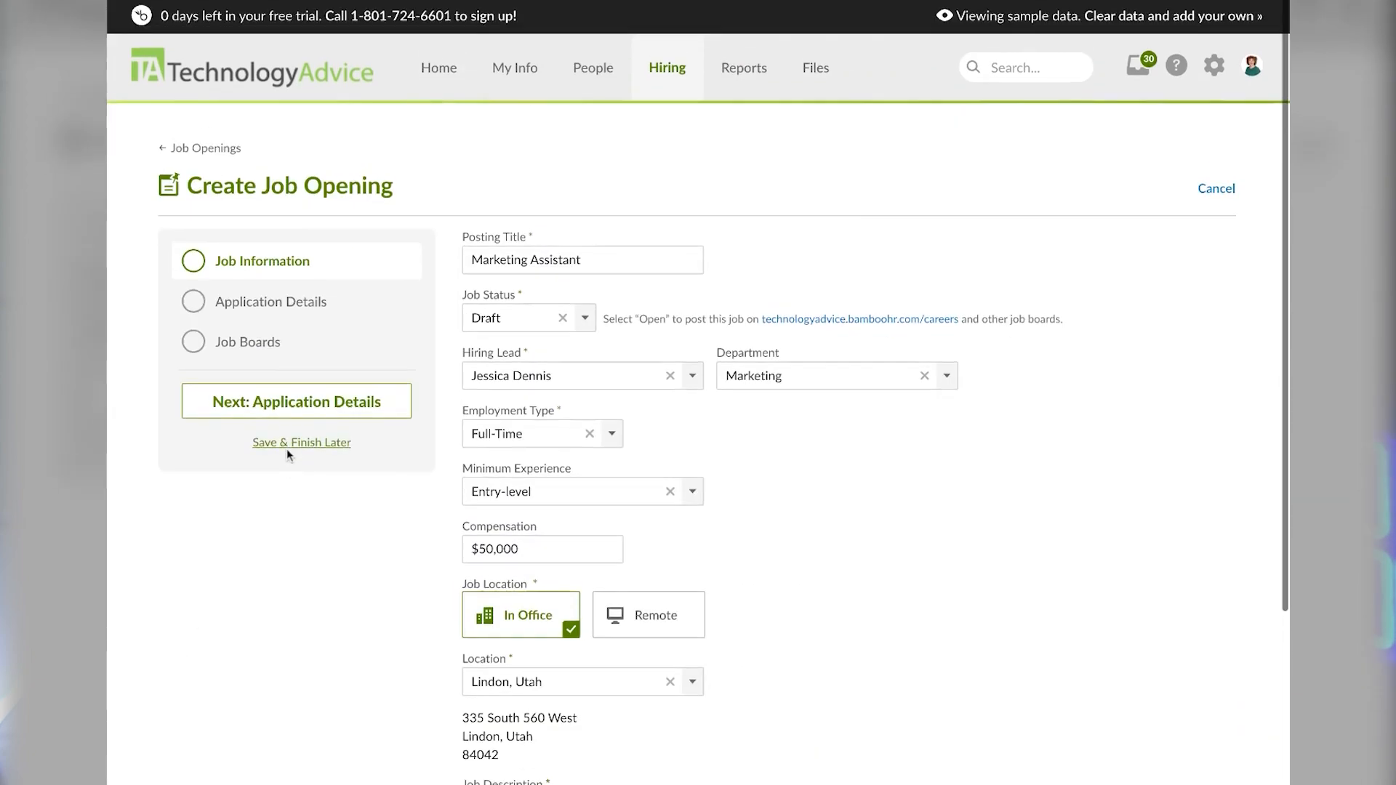
Continue to the Application Details step with its application questions list.
click(297, 402)
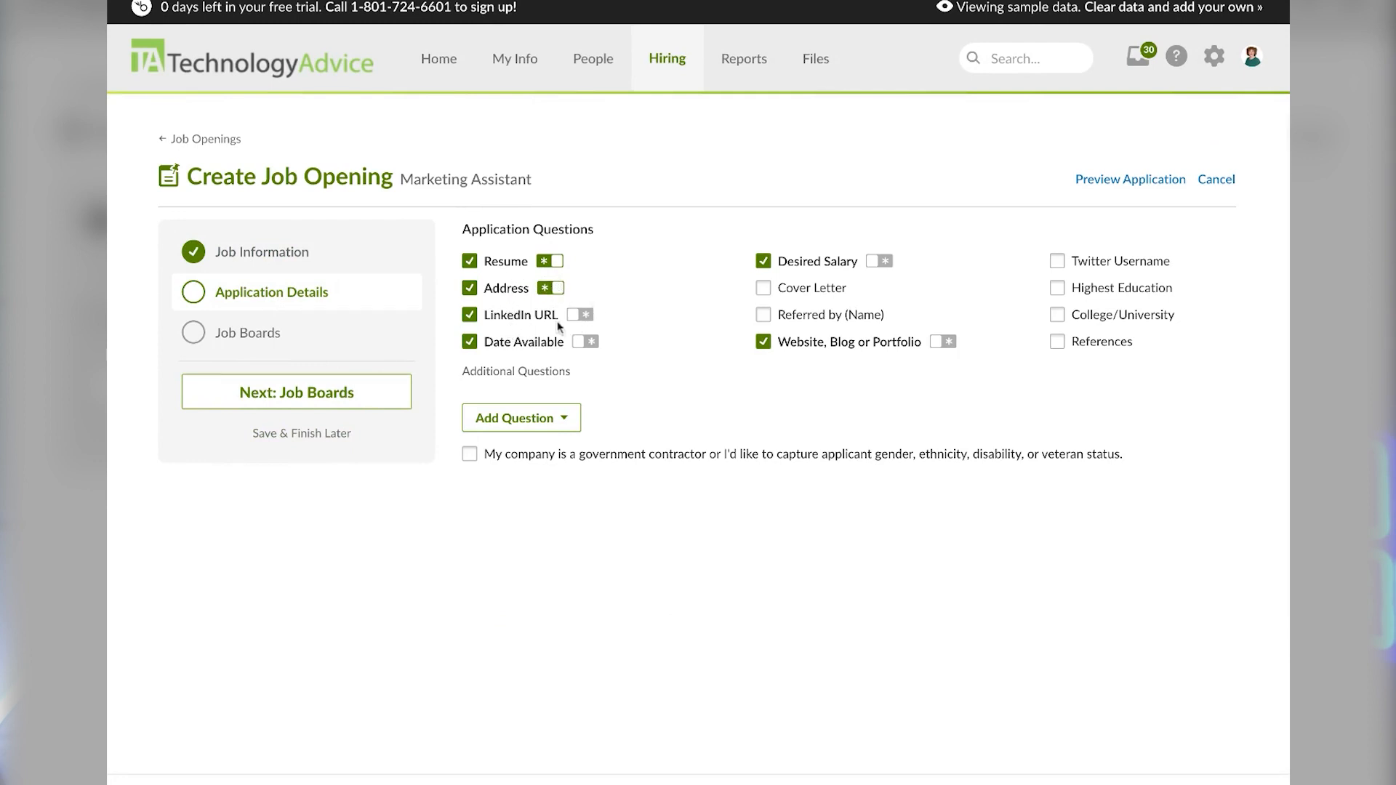
mouse_move(551, 326)
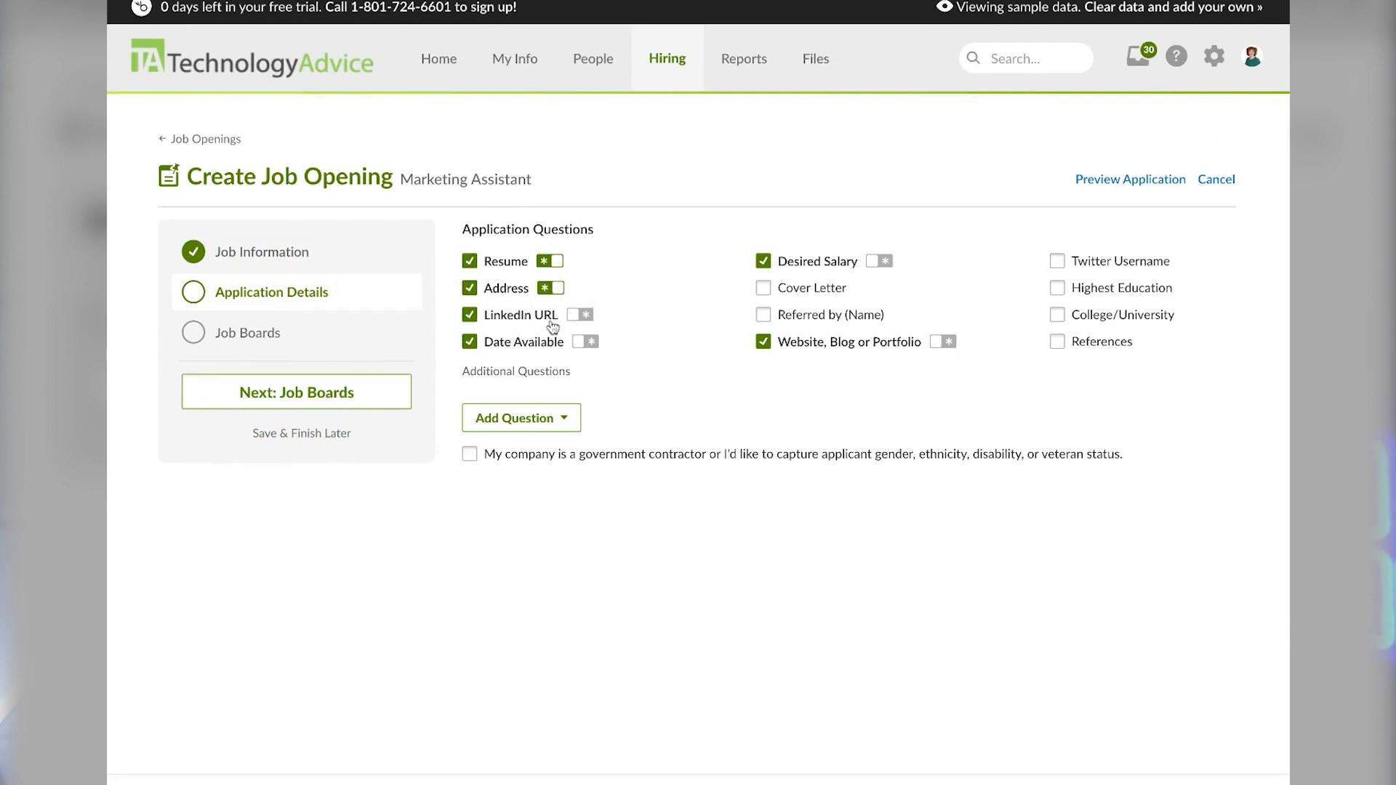
mouse_move(625, 354)
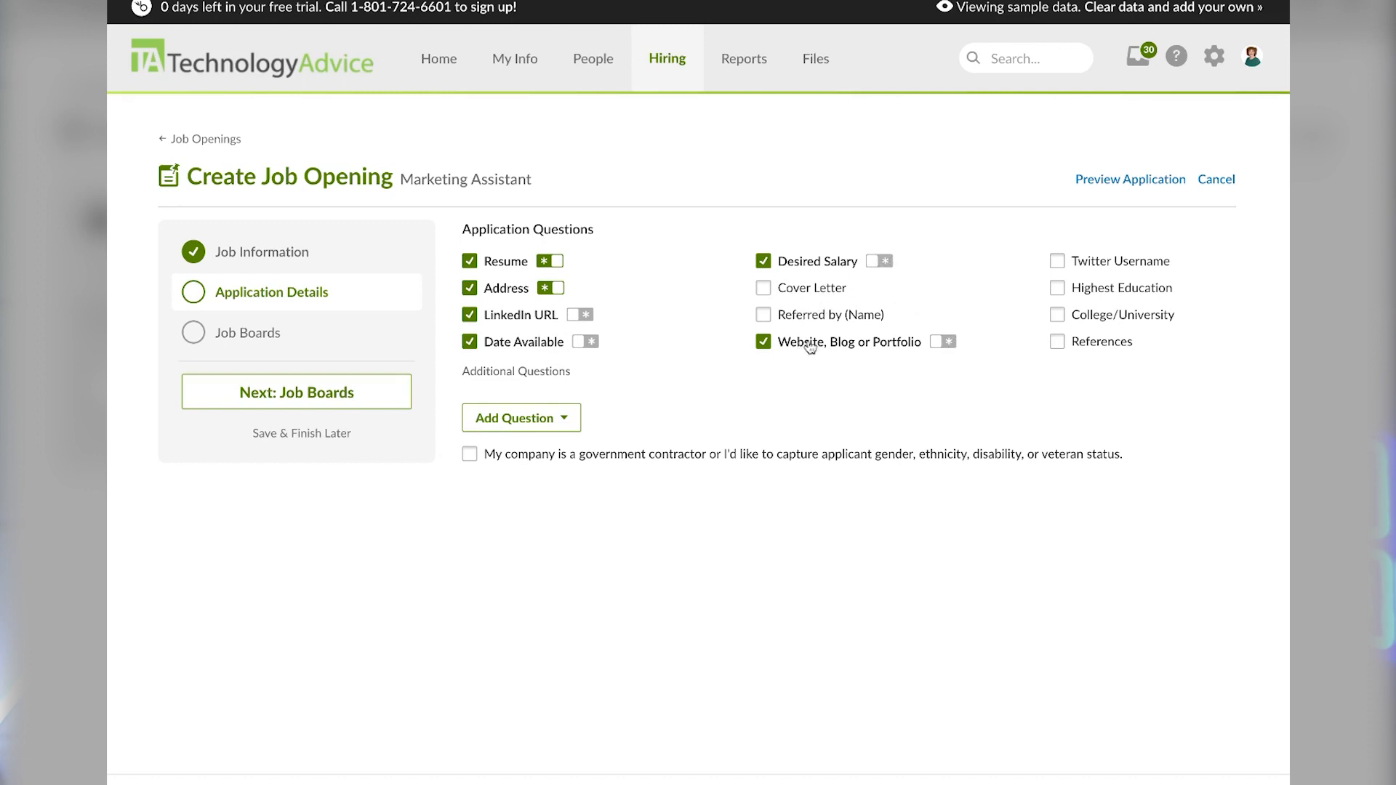
mouse_move(1079, 343)
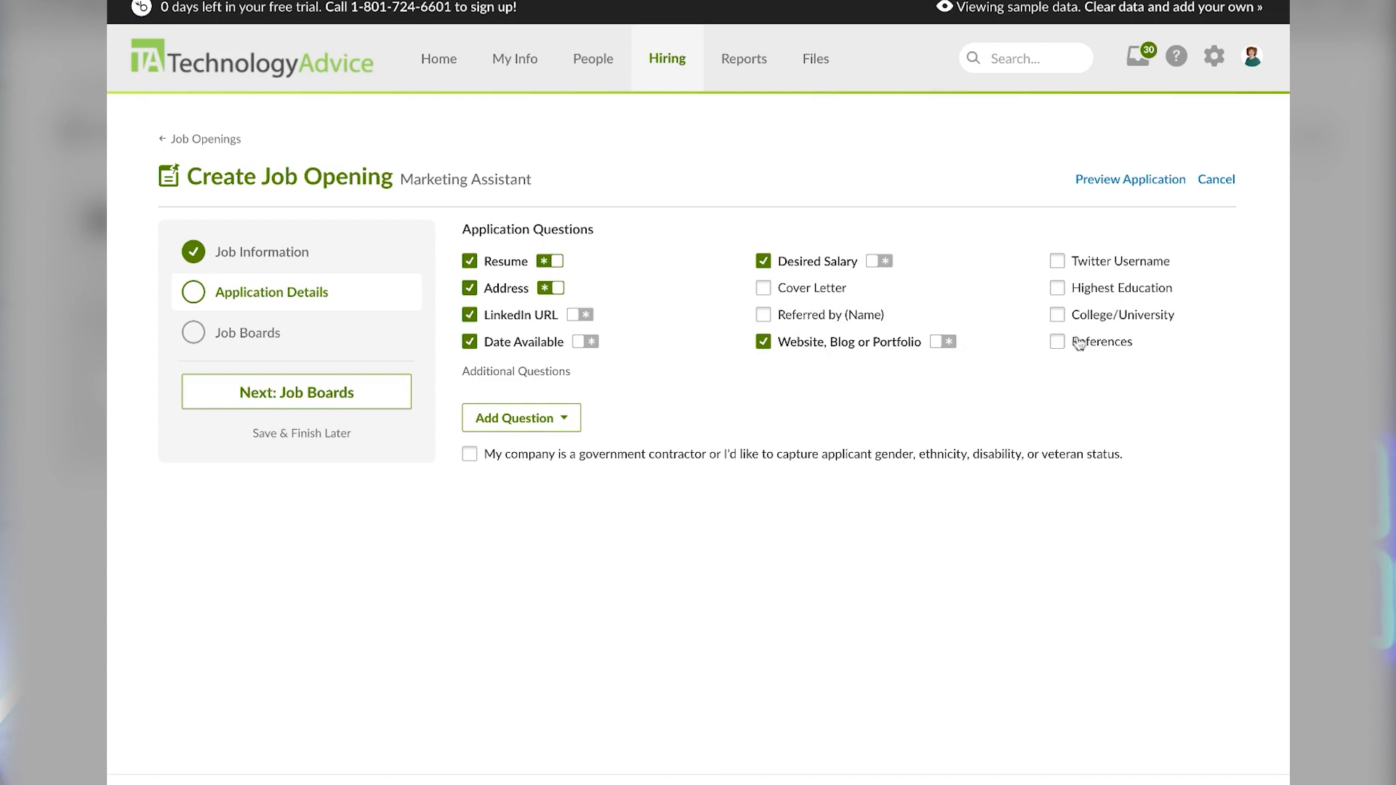
Add a File Upload question 'Please attach an example of your work.' and save it.
click(520, 417)
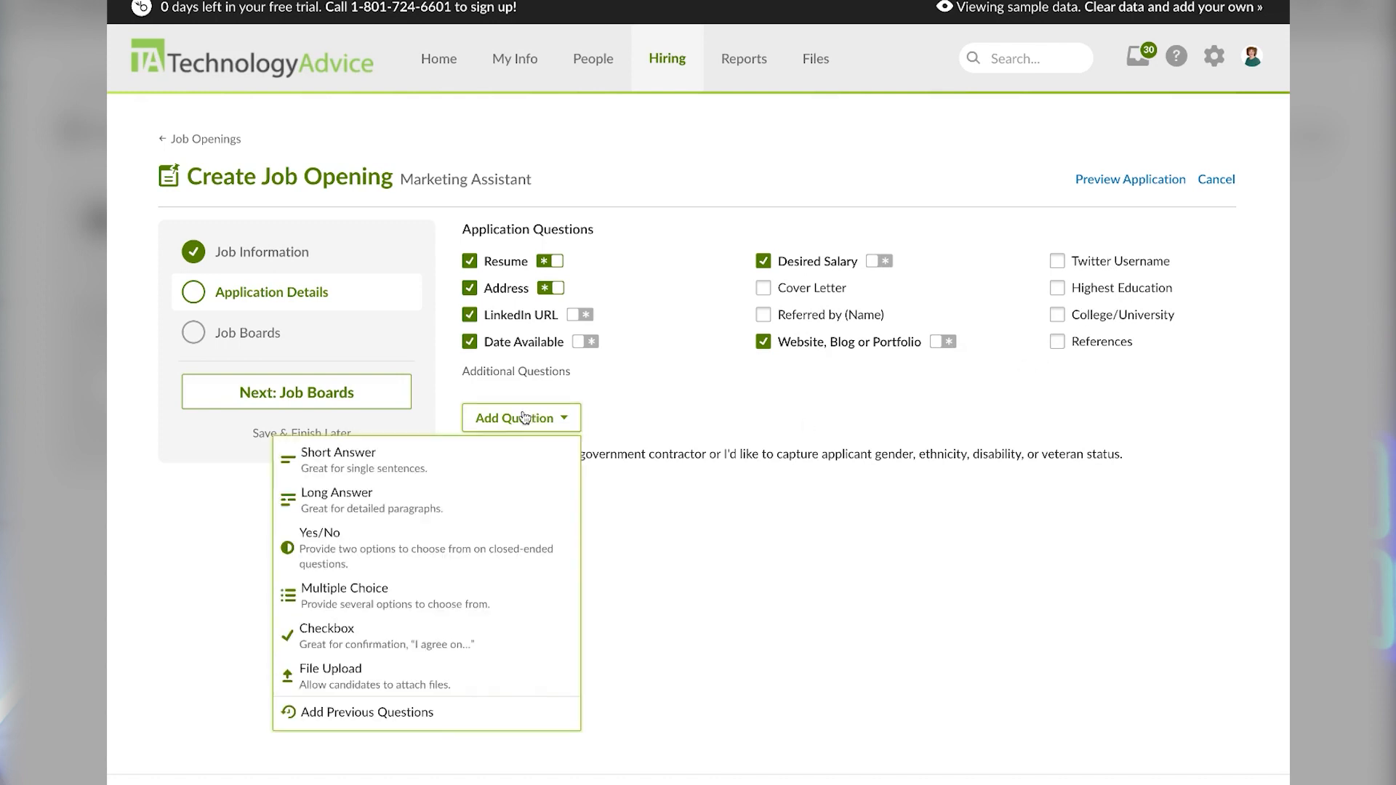
mouse_move(350, 674)
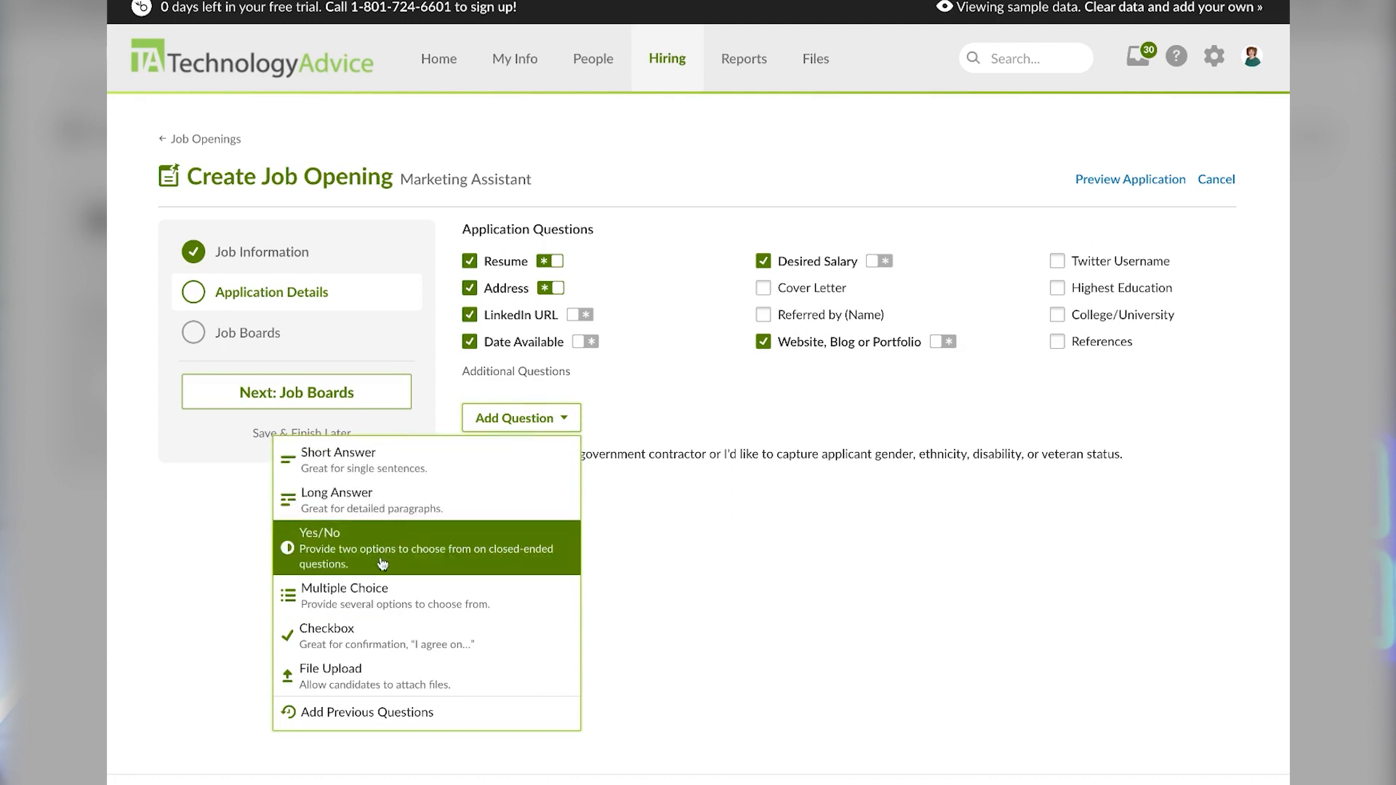
click(331, 668)
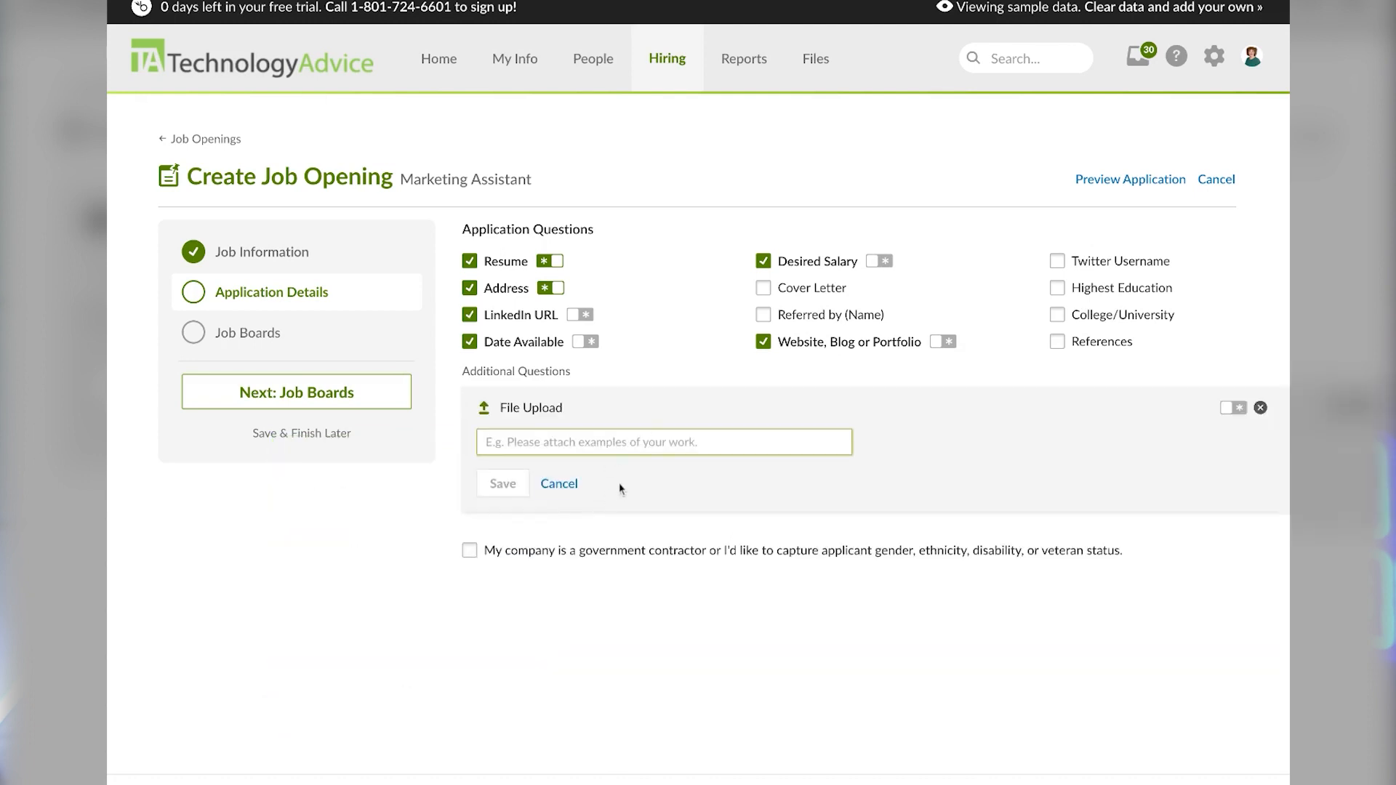
text(Please attach an example of your work.)
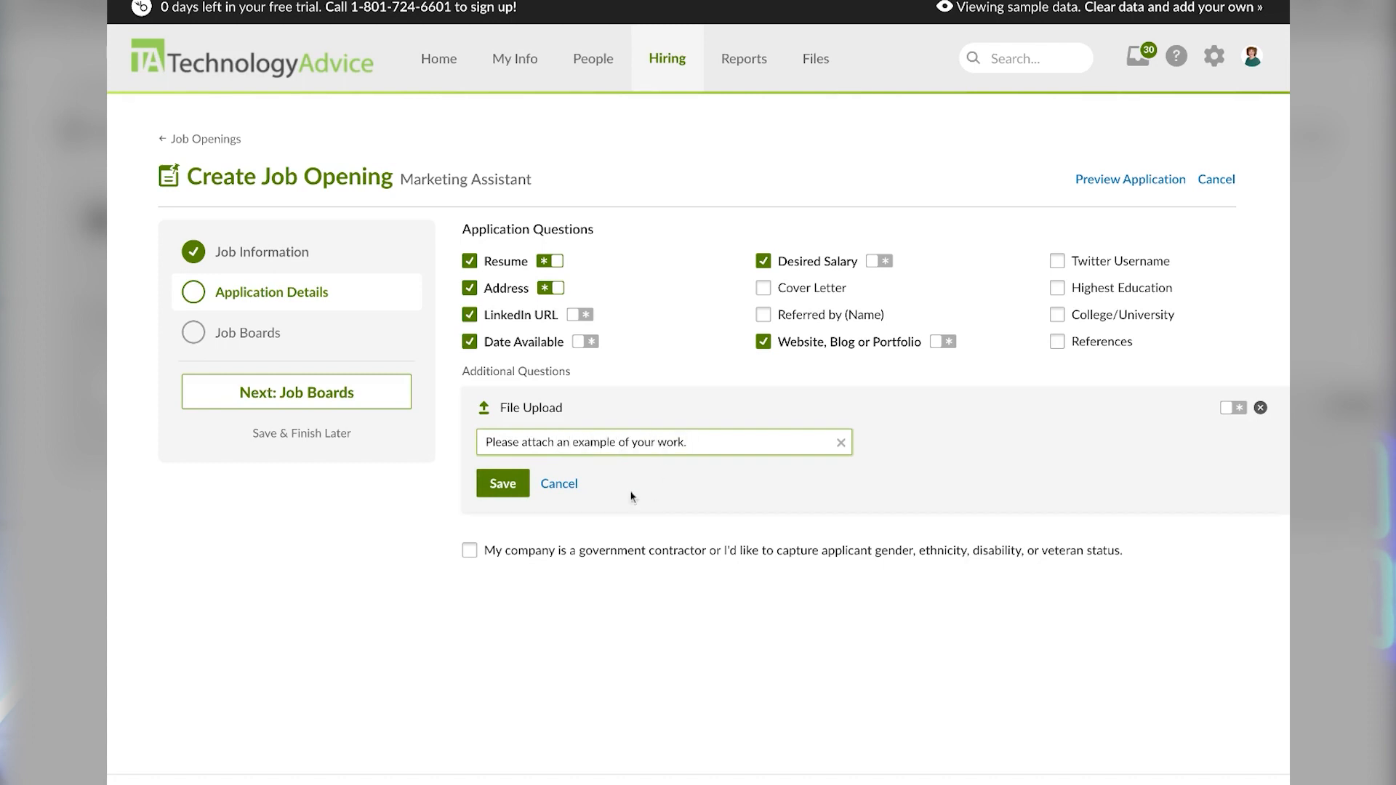
click(504, 482)
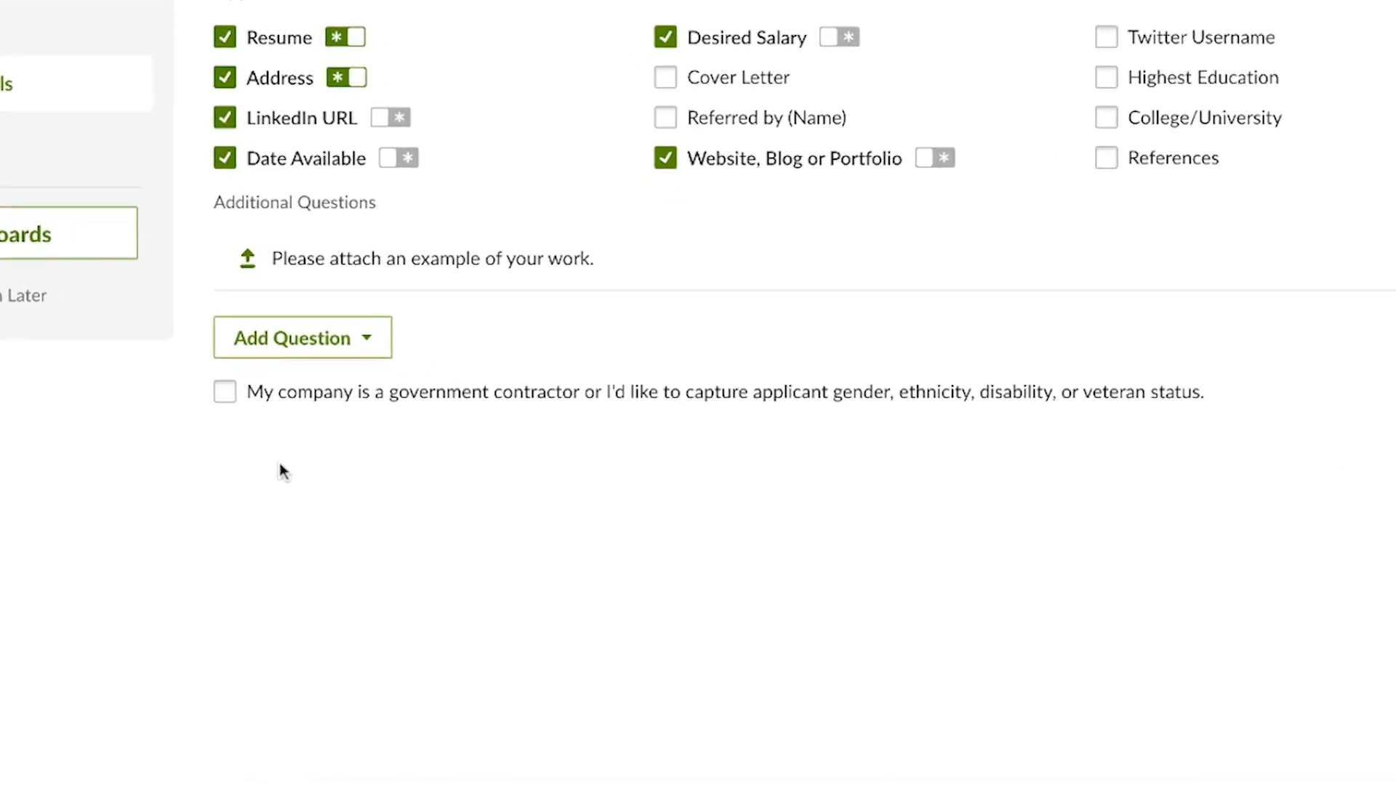
Continue to the Job Boards step for the opening.
click(264, 391)
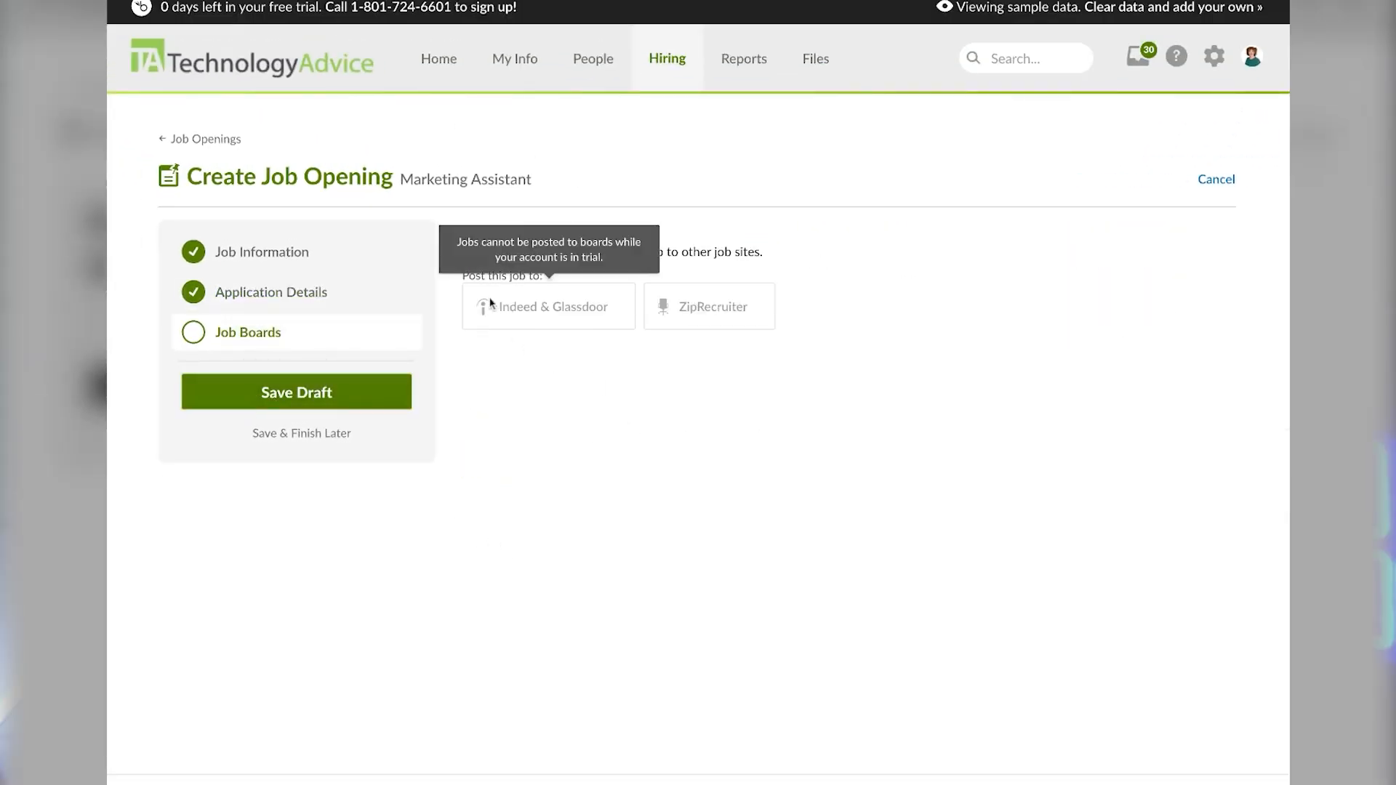
mouse_move(492, 285)
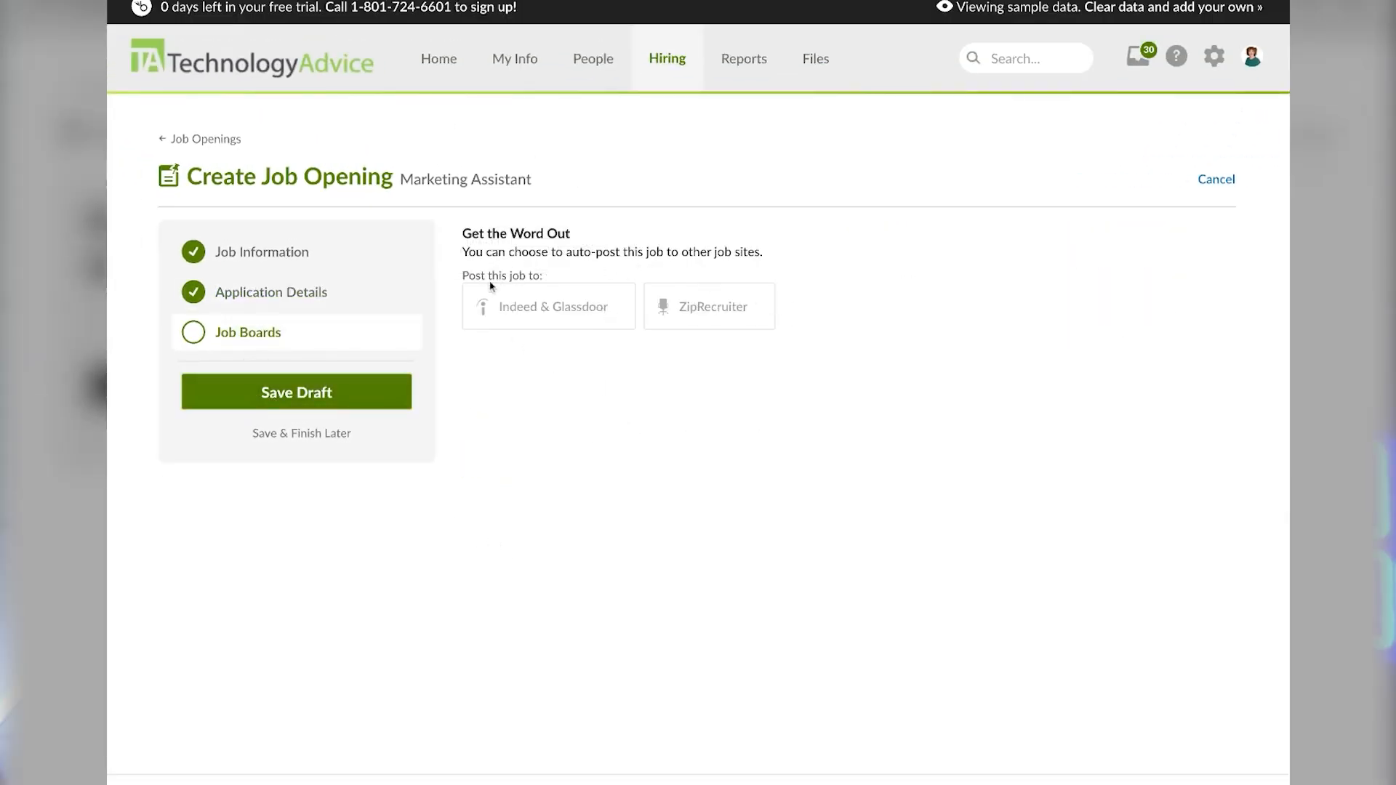
mouse_move(637, 307)
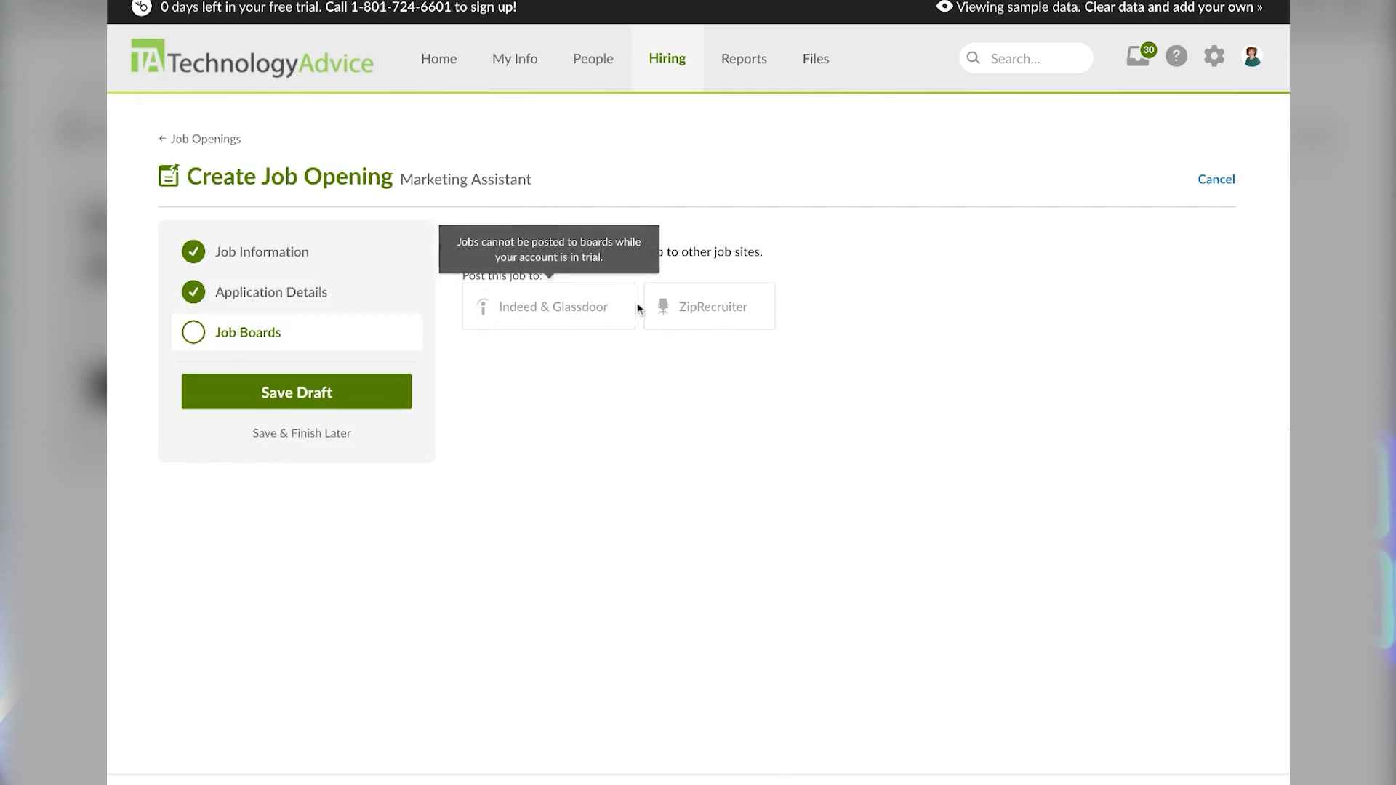
mouse_move(520, 503)
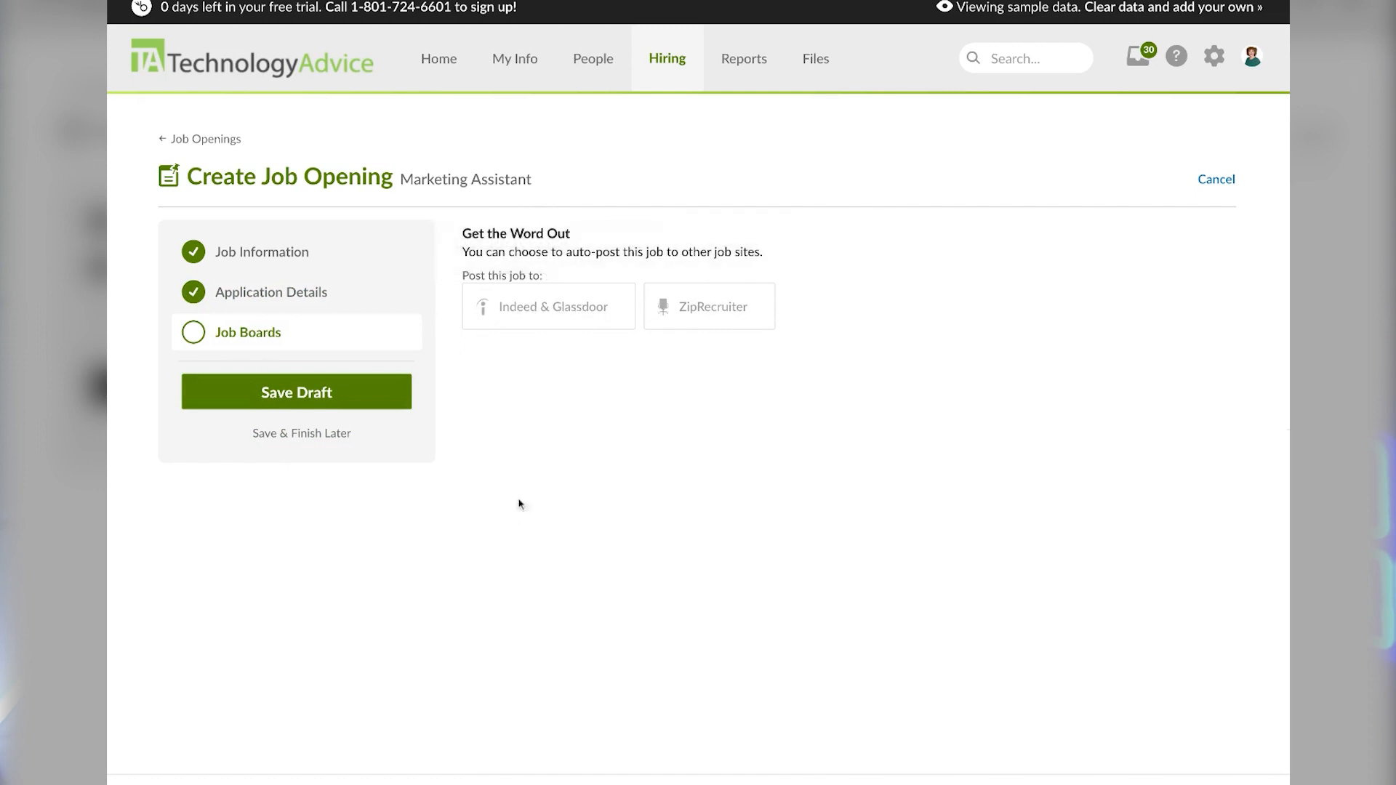
mouse_move(709, 314)
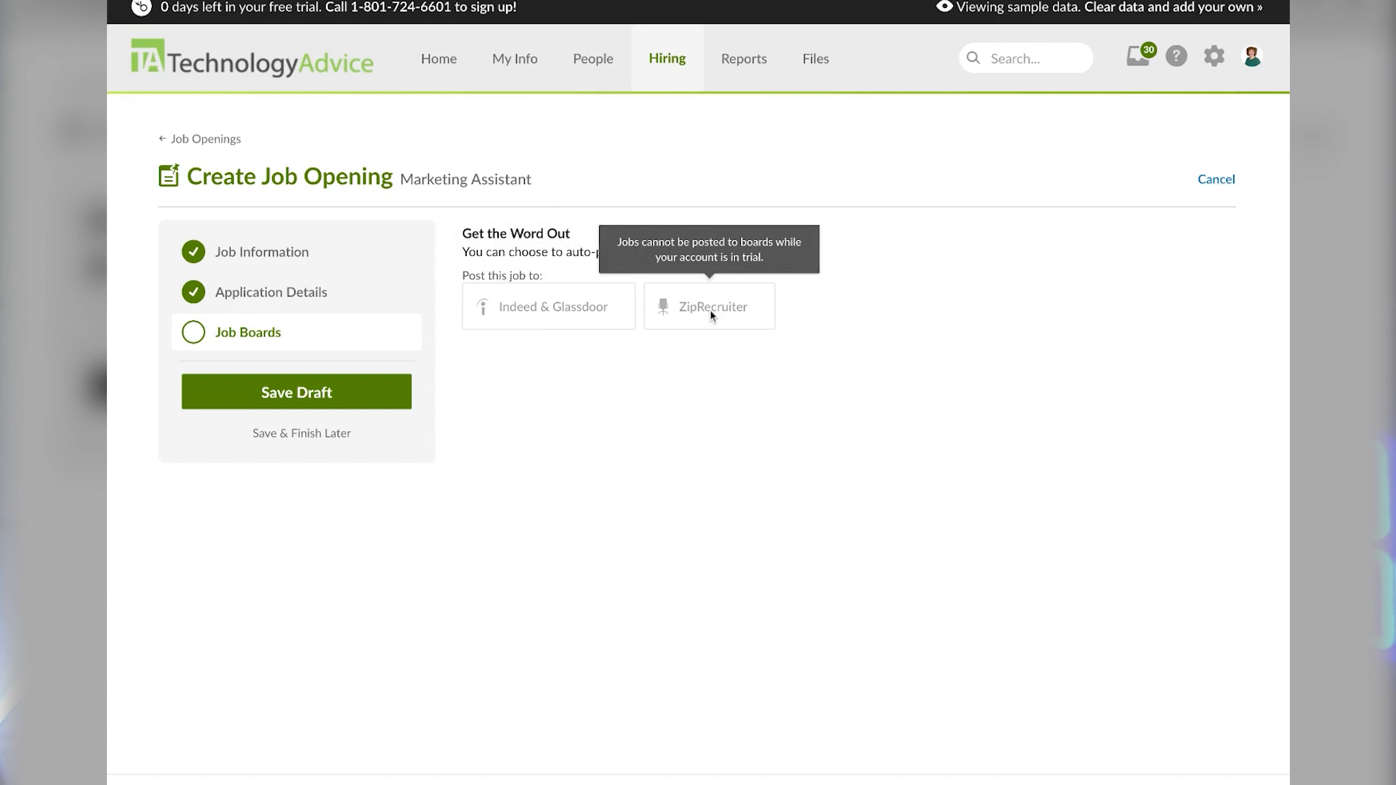